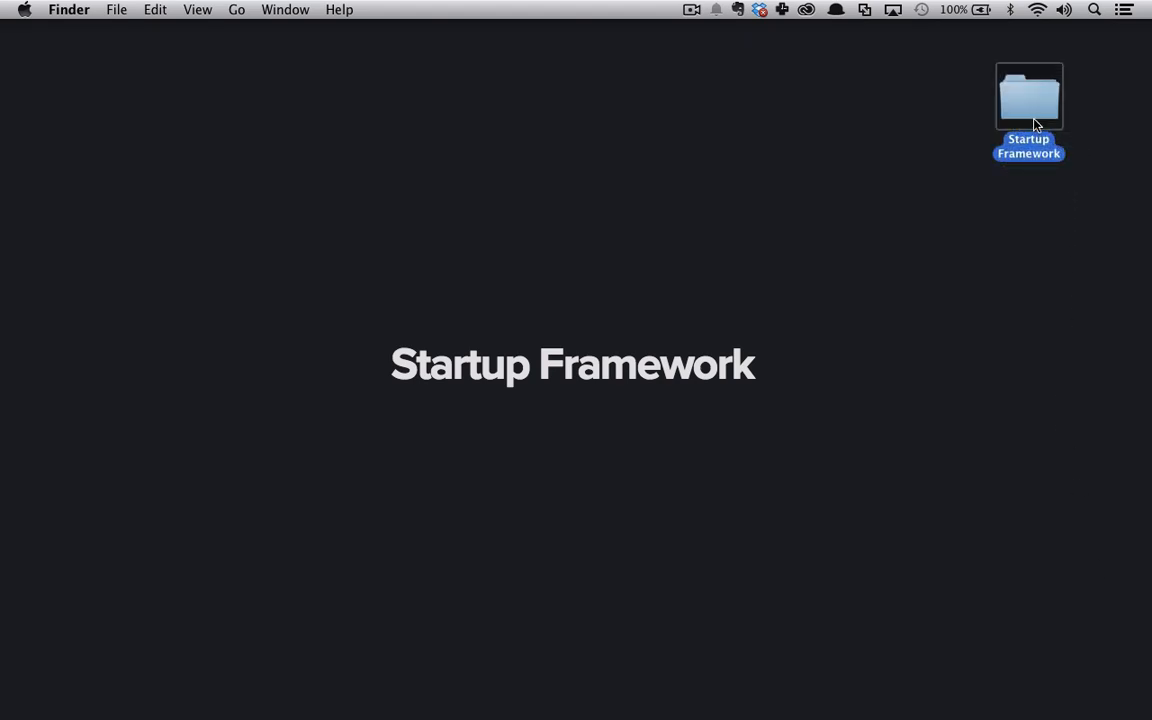
Open the desktop Startup Framework folder and select its Developer folder
double_click(1028, 97)
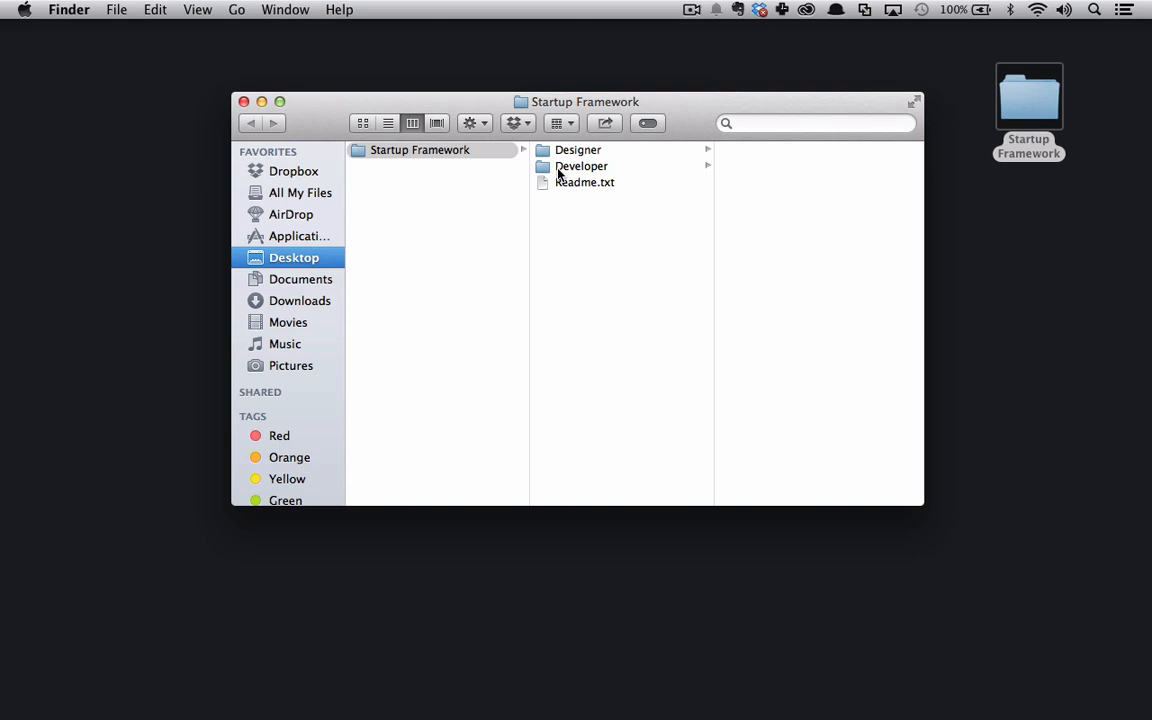
click(581, 166)
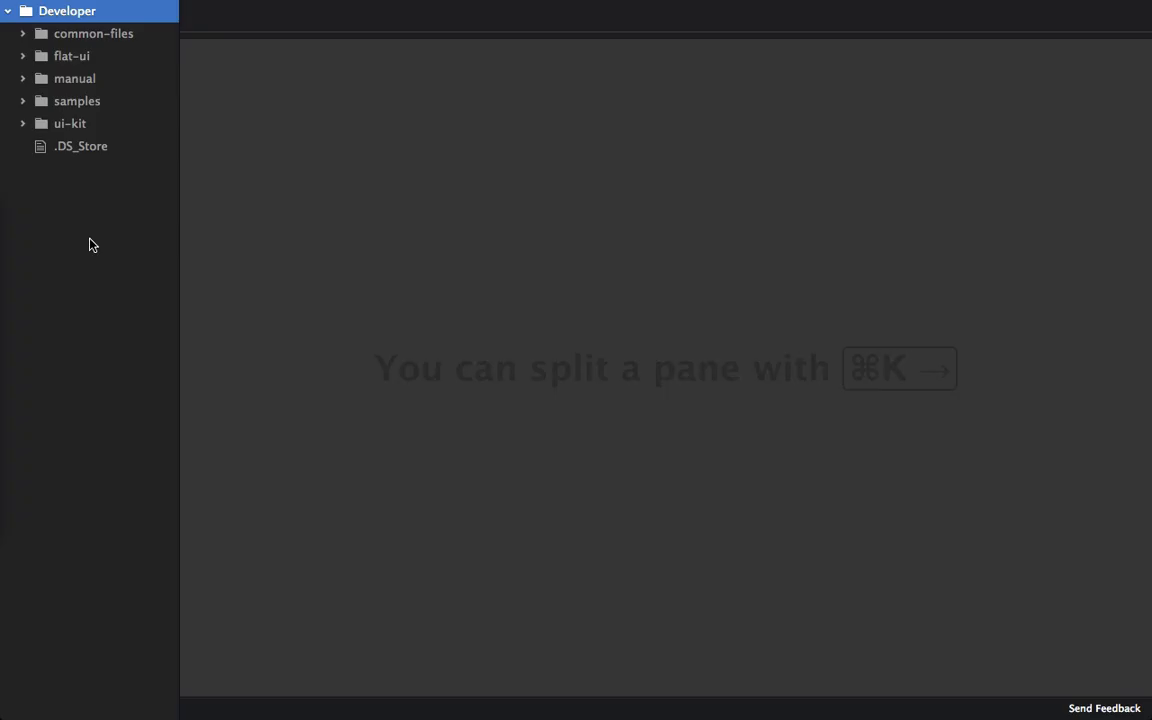
mouse_move(28, 108)
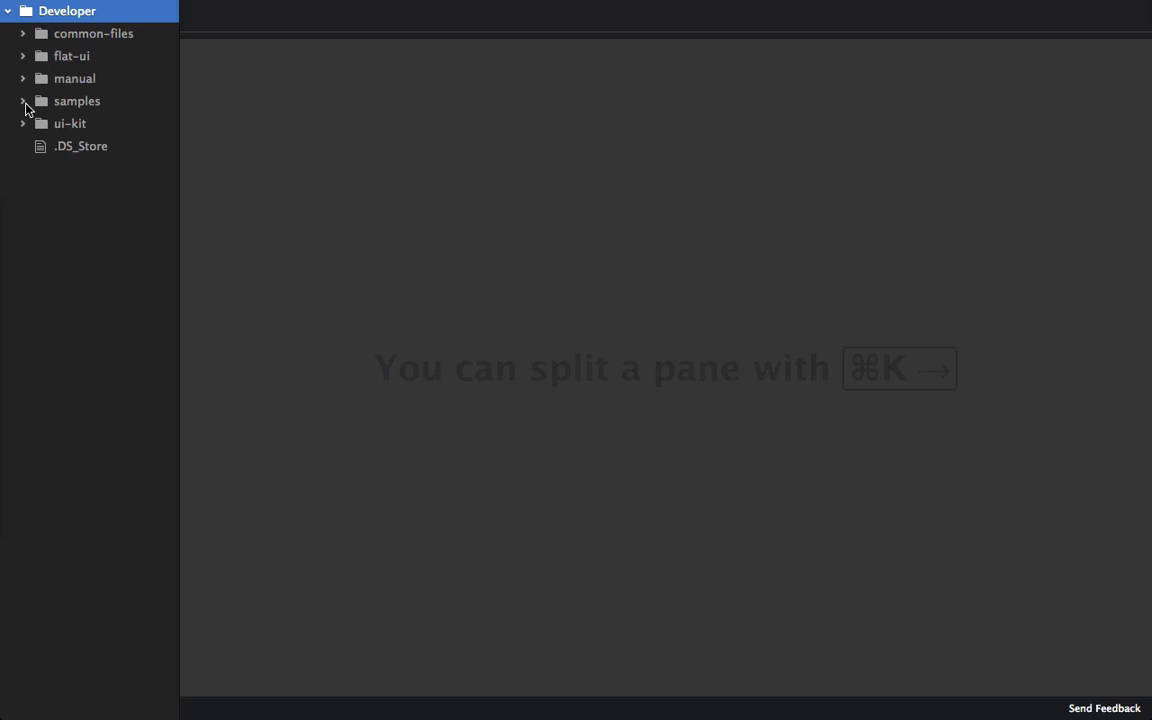
Expand samples > template in Atom's tree view and browse template-css.html
click(22, 101)
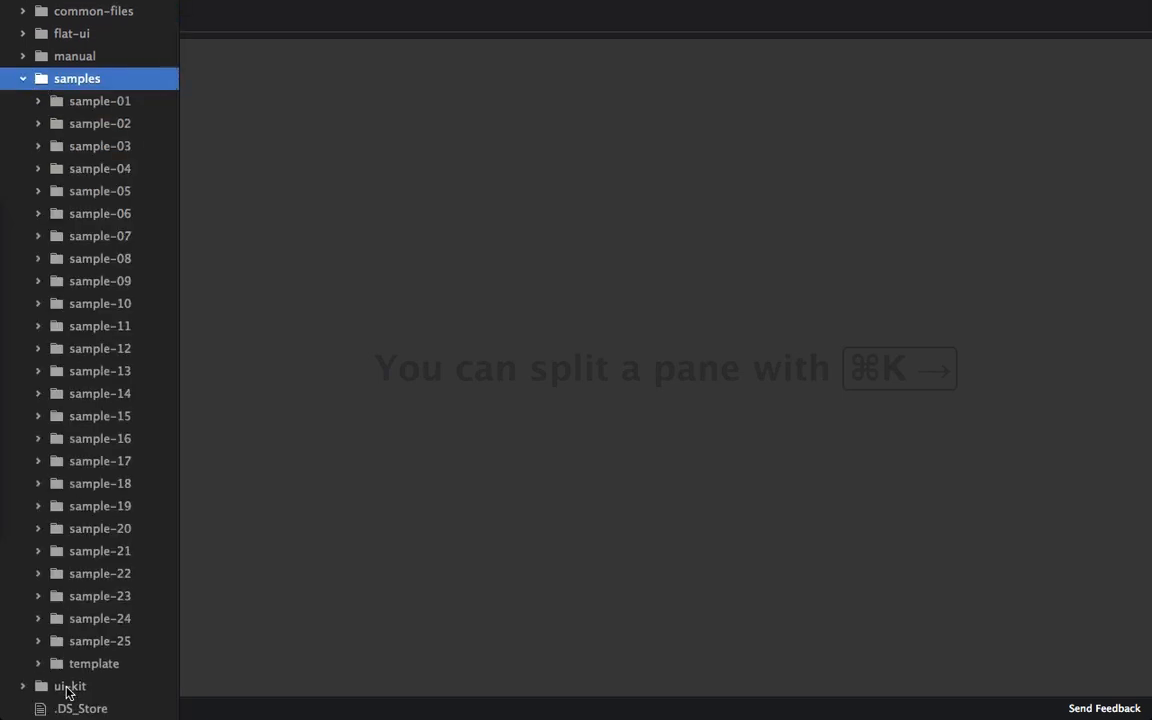
click(94, 663)
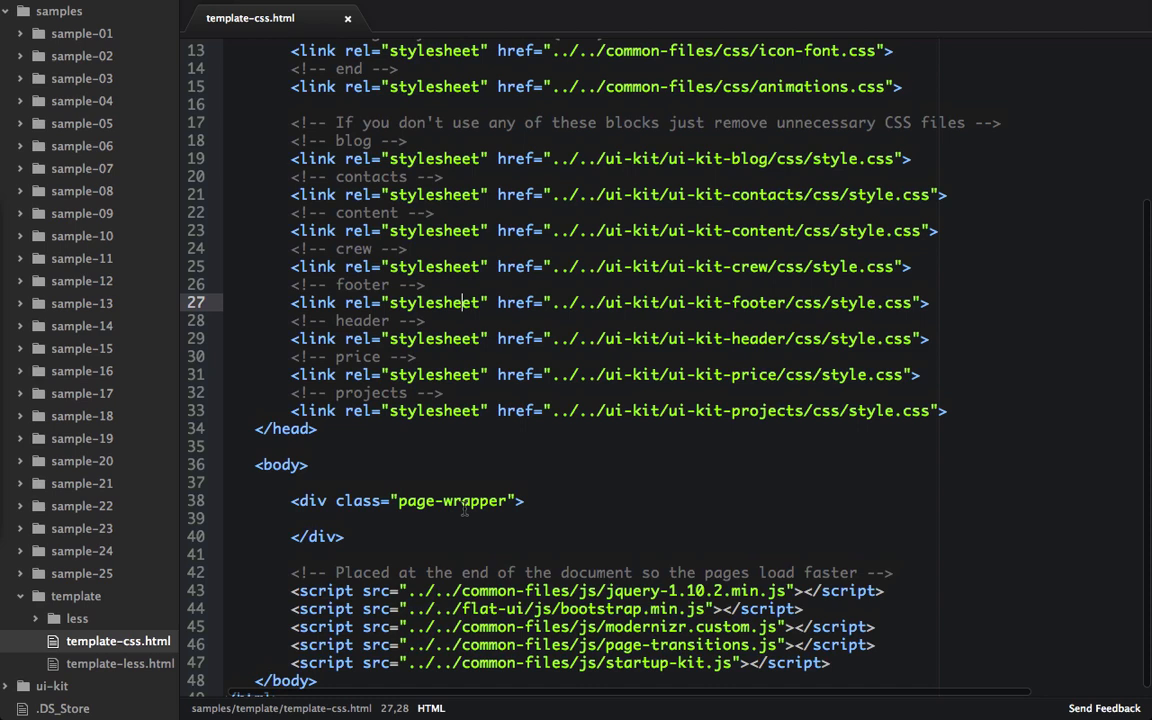
scroll(up, 3)
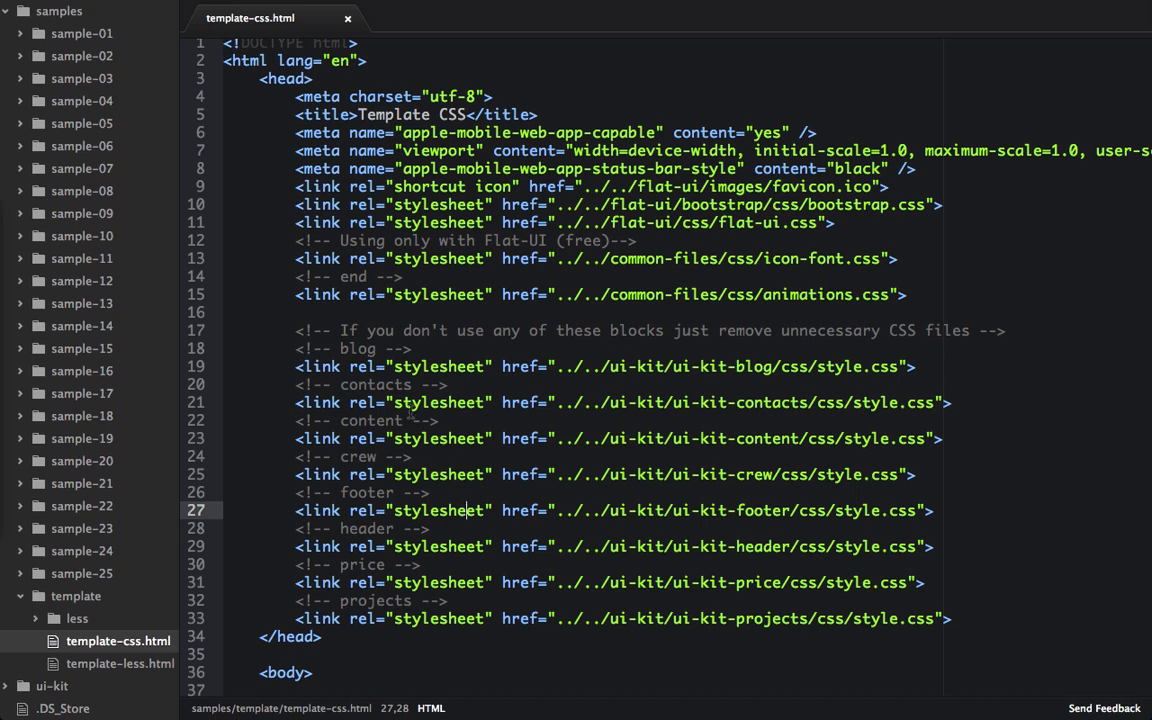
scroll(down, 3)
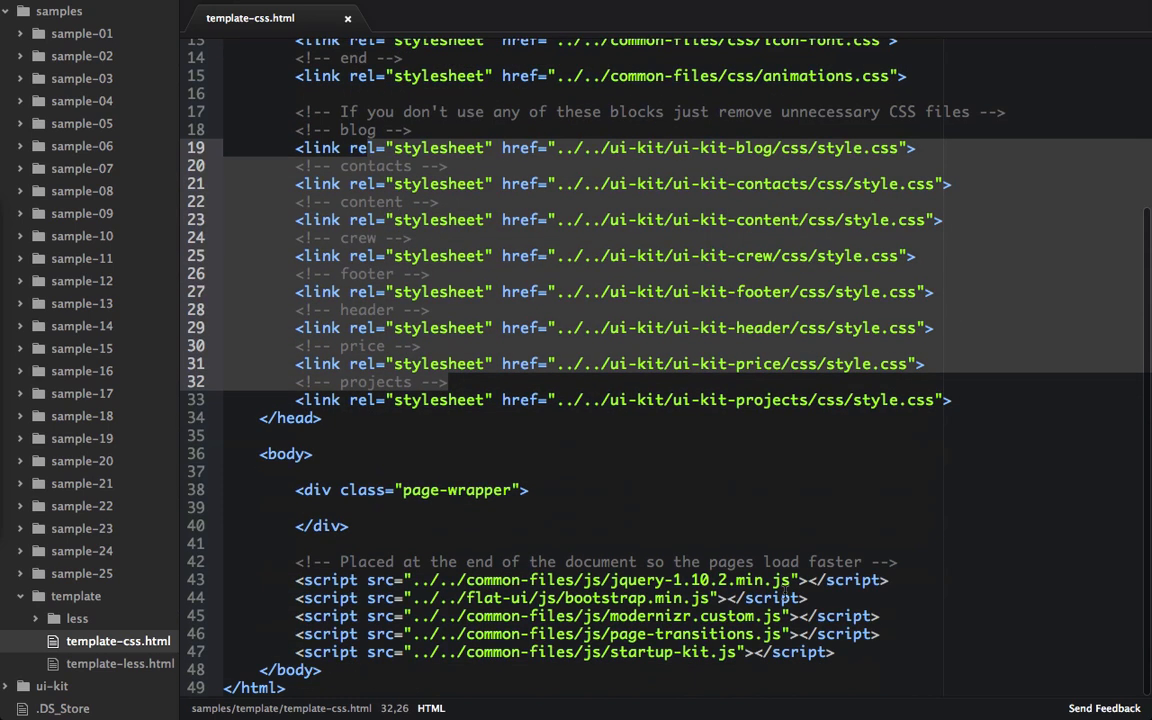
Place the cursor on empty line 39 inside the page wrapper, then collapse samples
click(475, 525)
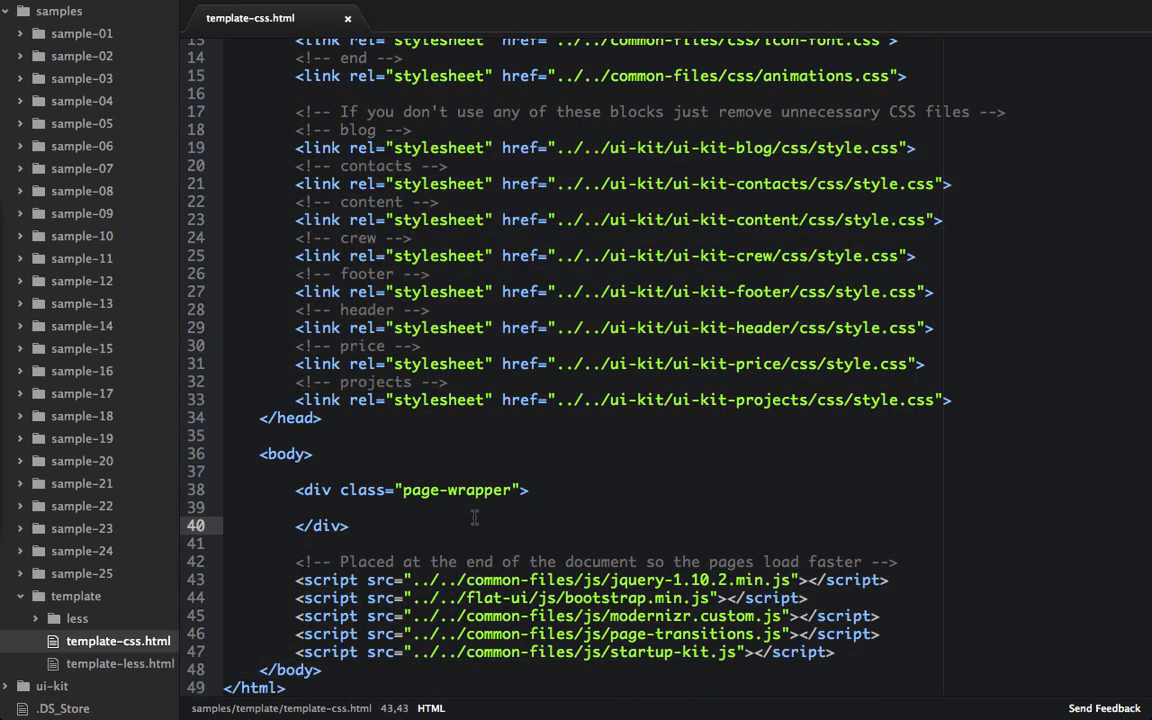
click(483, 507)
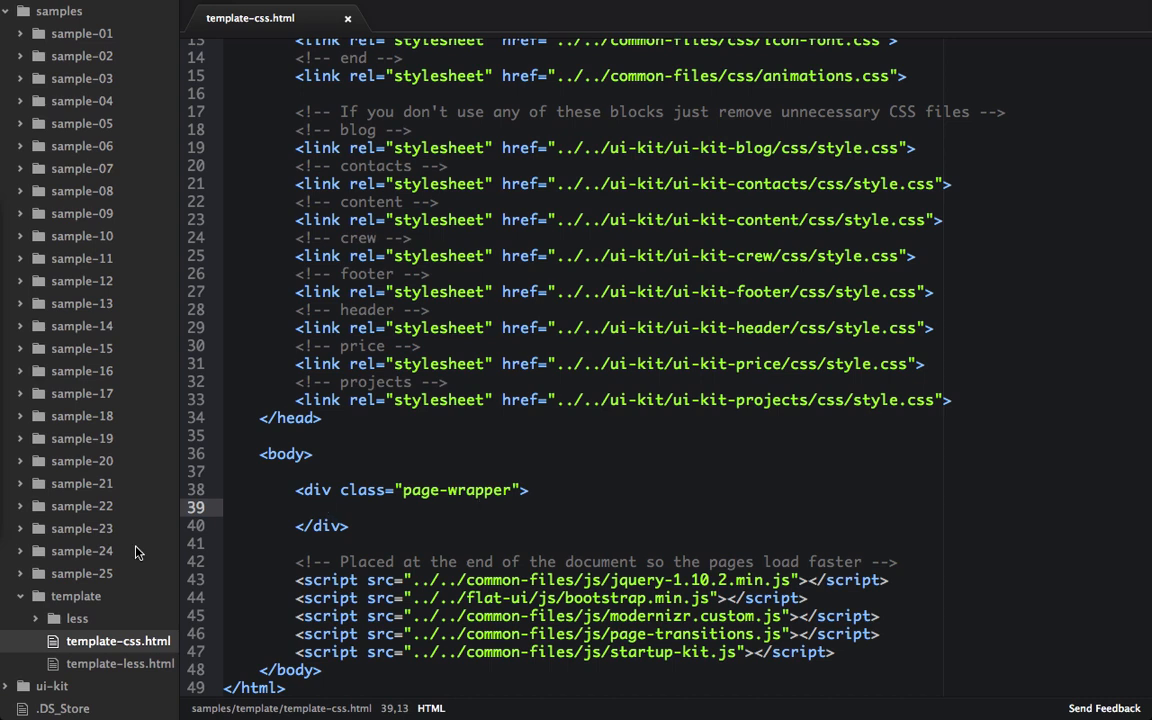
scroll(up, 3)
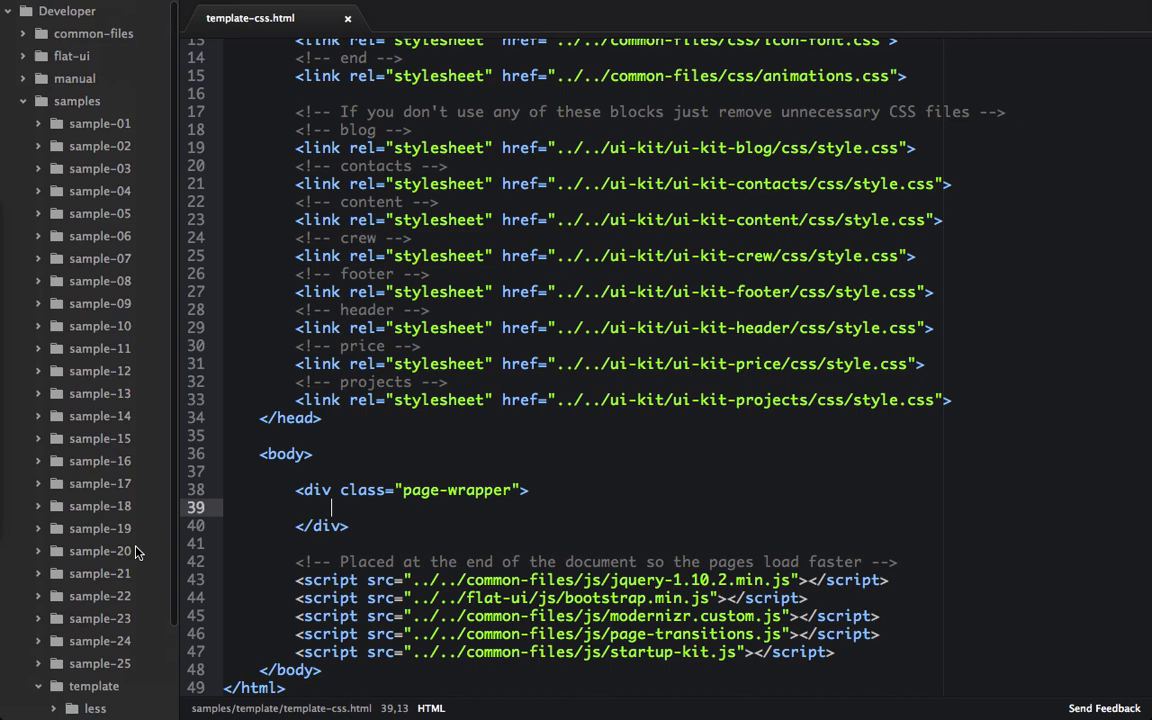
click(77, 100)
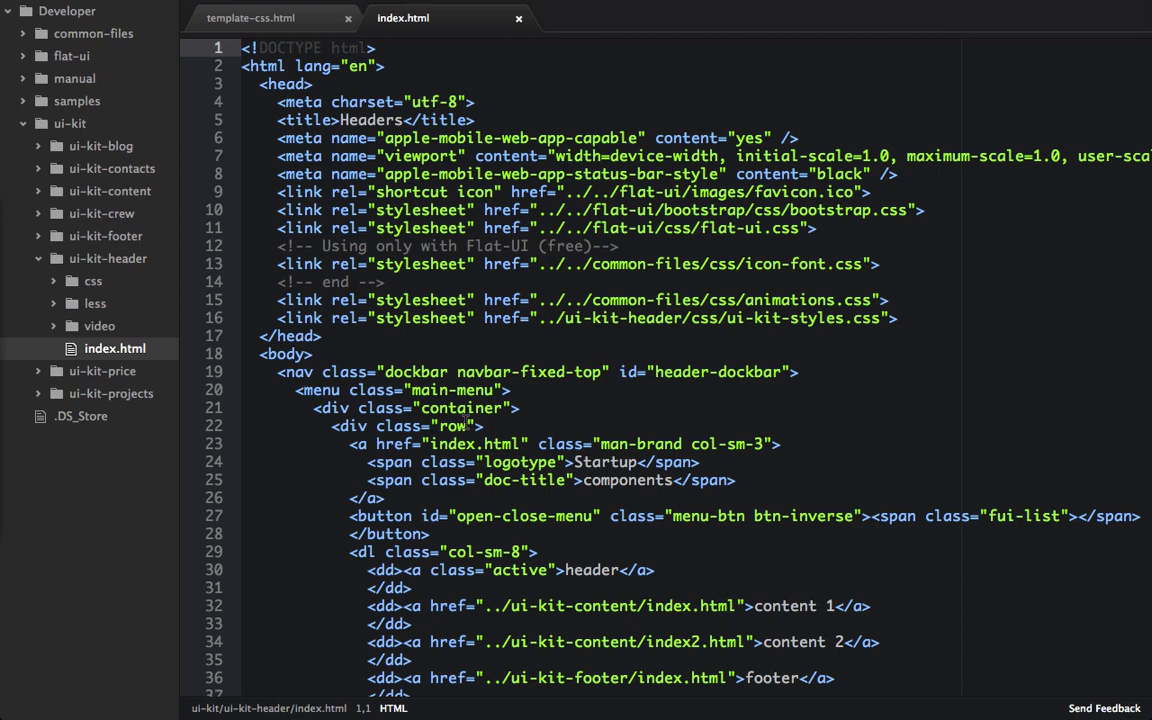
Scroll the ui-kit header index.html to the header-2 block, then return to template-css.html
scroll(down, 3)
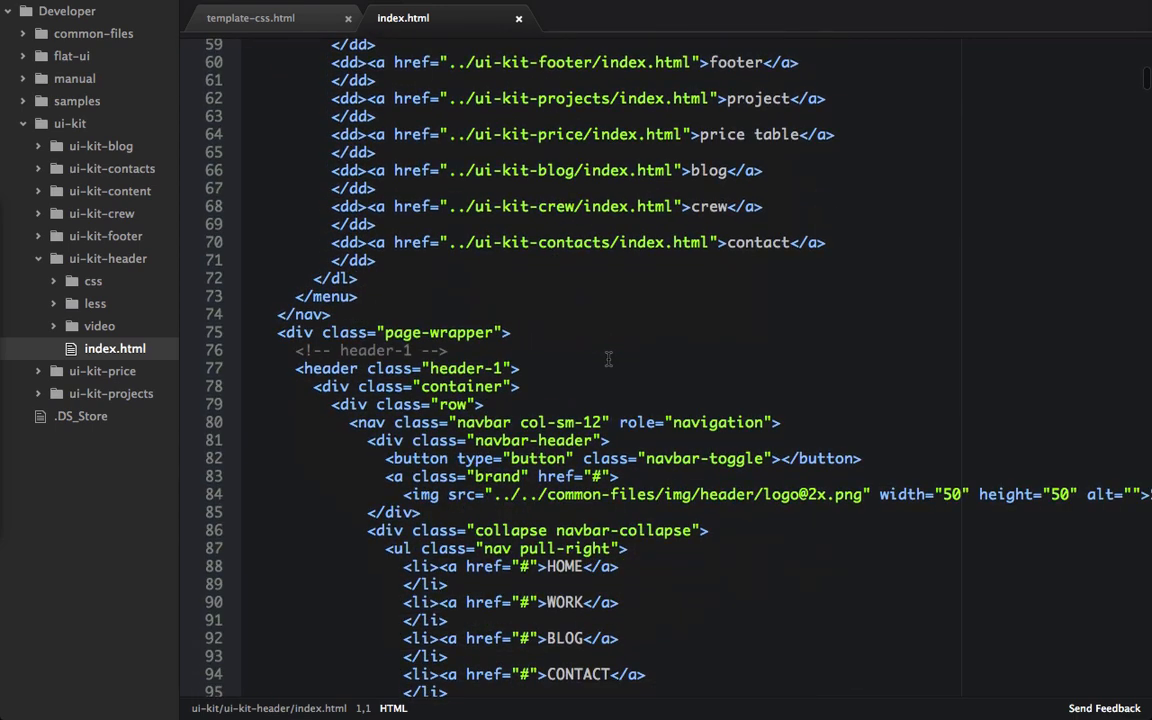
scroll(down, 3)
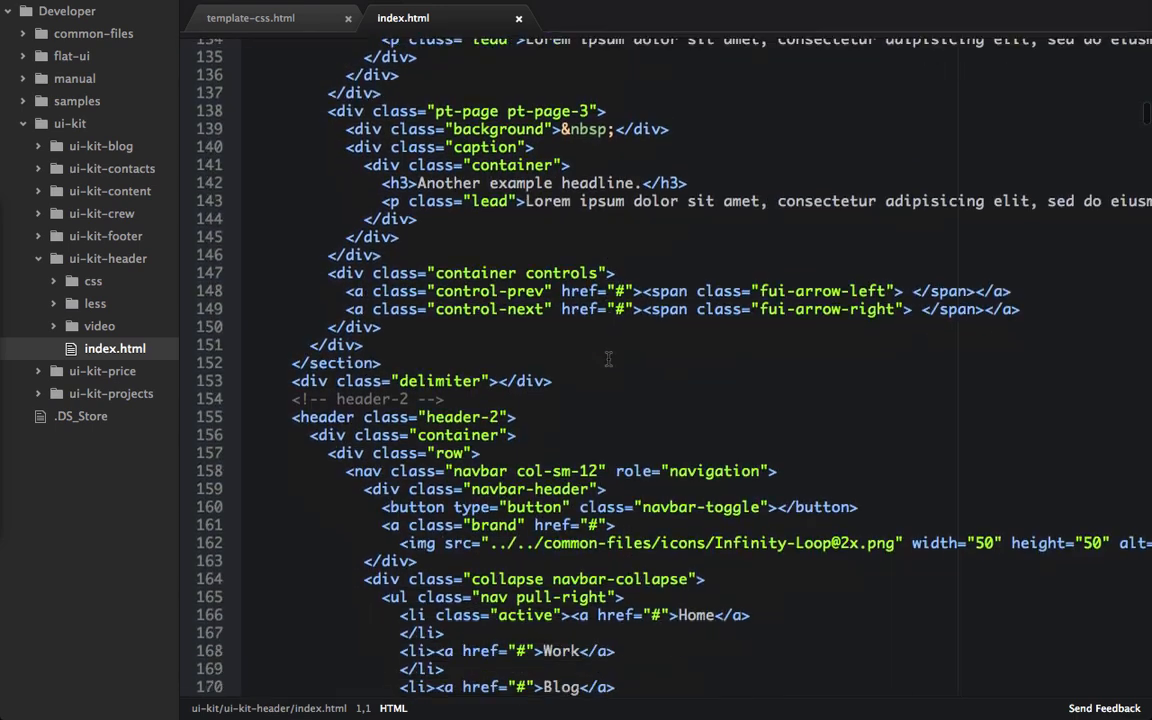
scroll(down, 3)
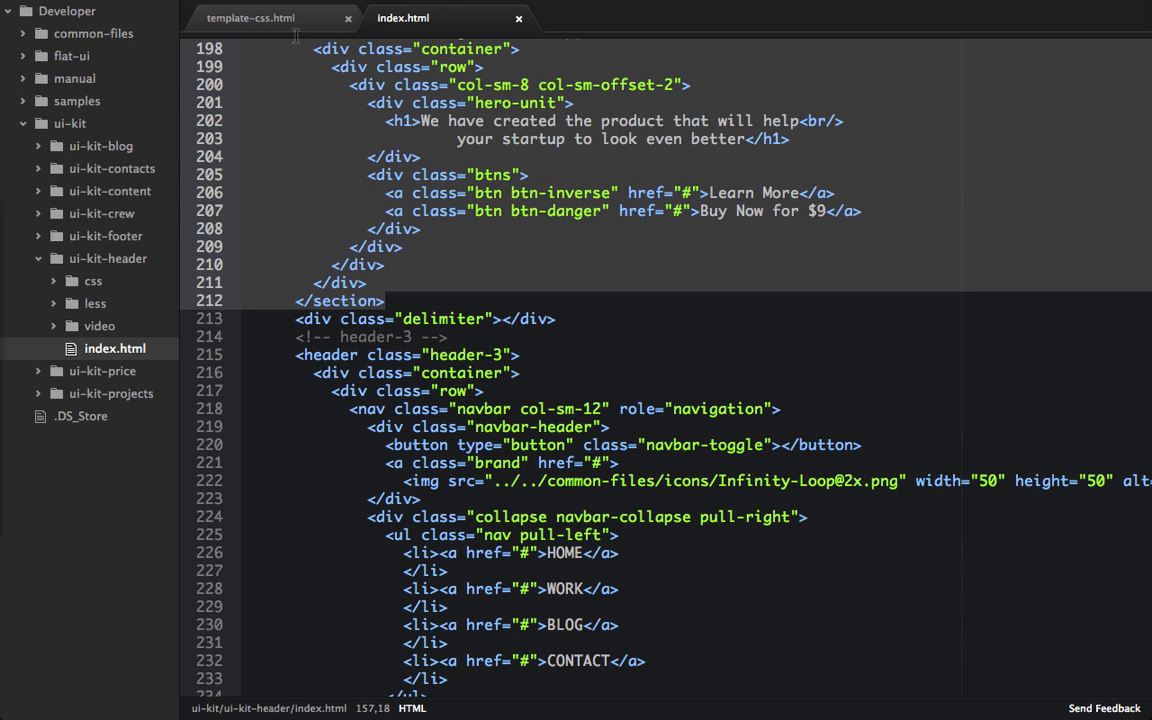
click(251, 17)
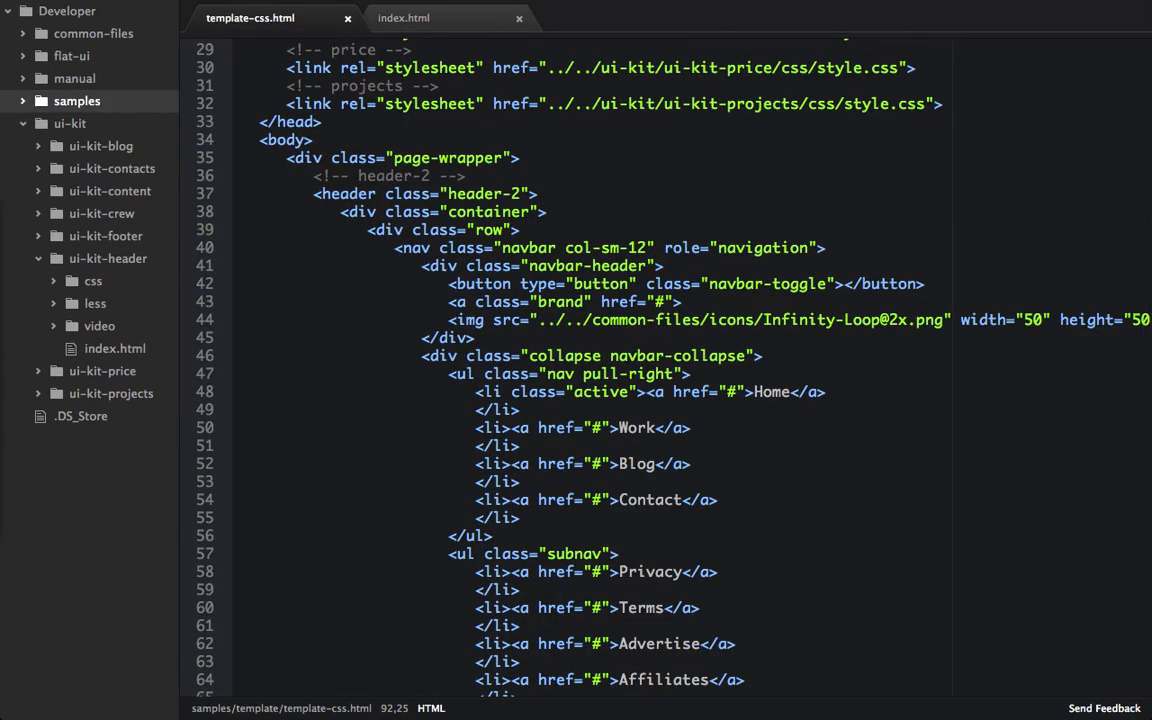
Verify the ui-kit-header style.css link and mark the spot after the pasted header-2 section
scroll(up, 3)
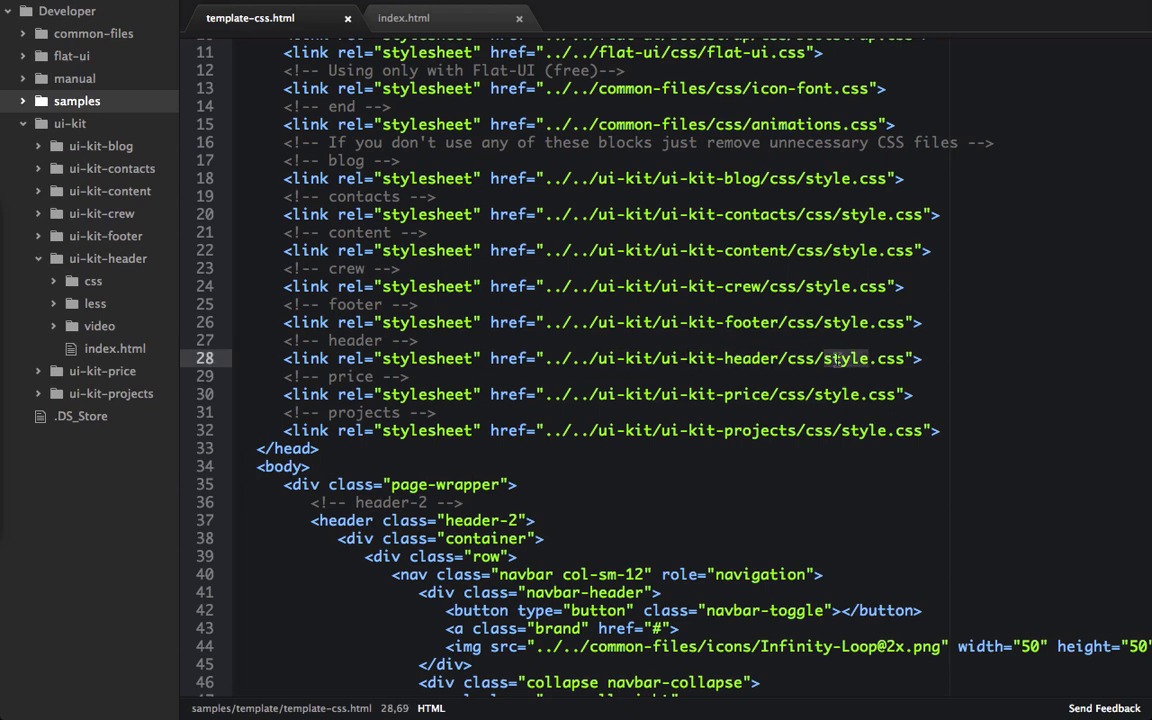
click(920, 358)
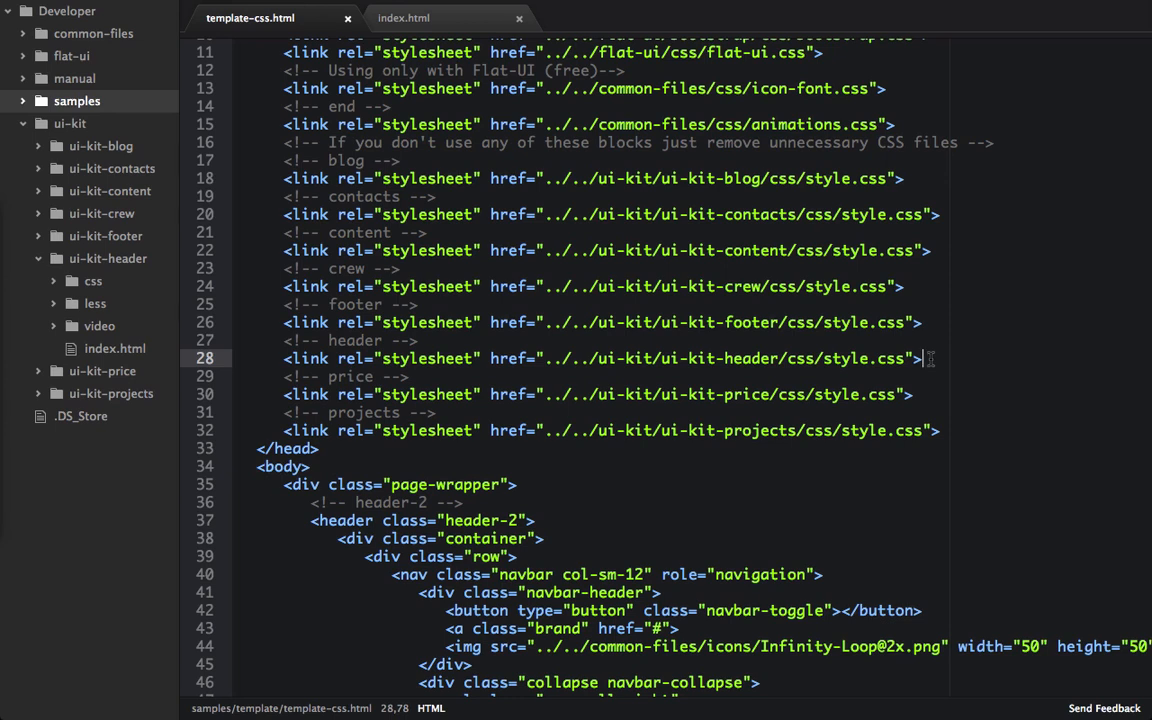
scroll(down, 3)
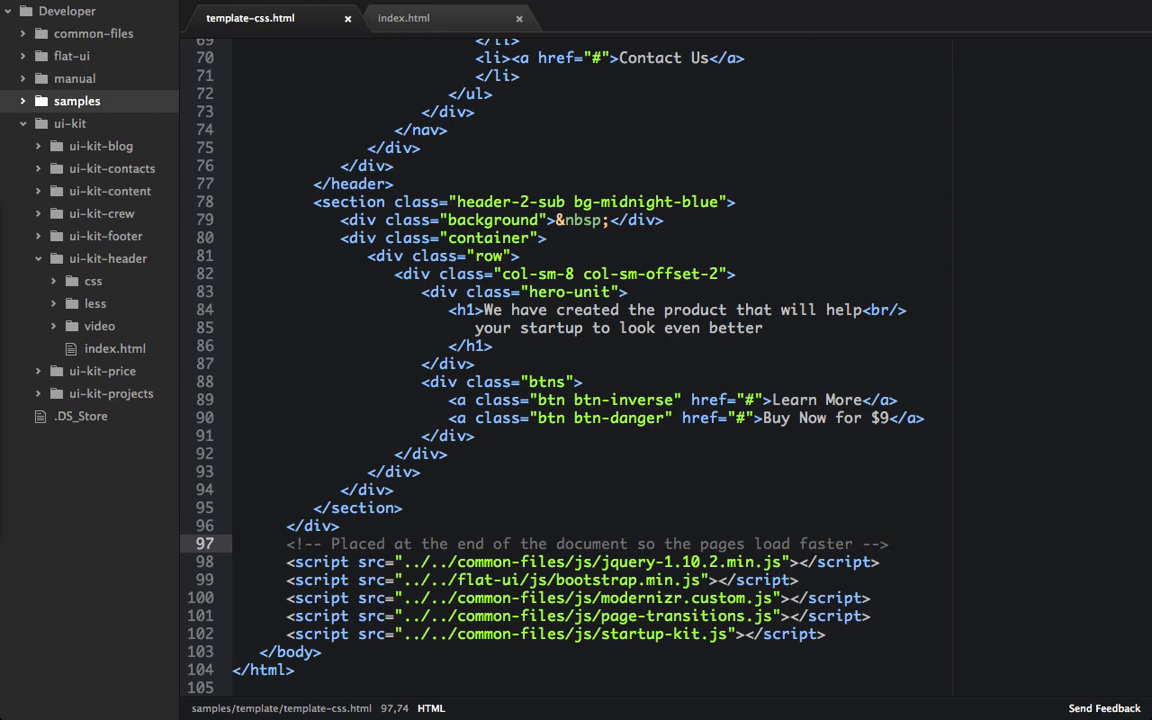
click(888, 543)
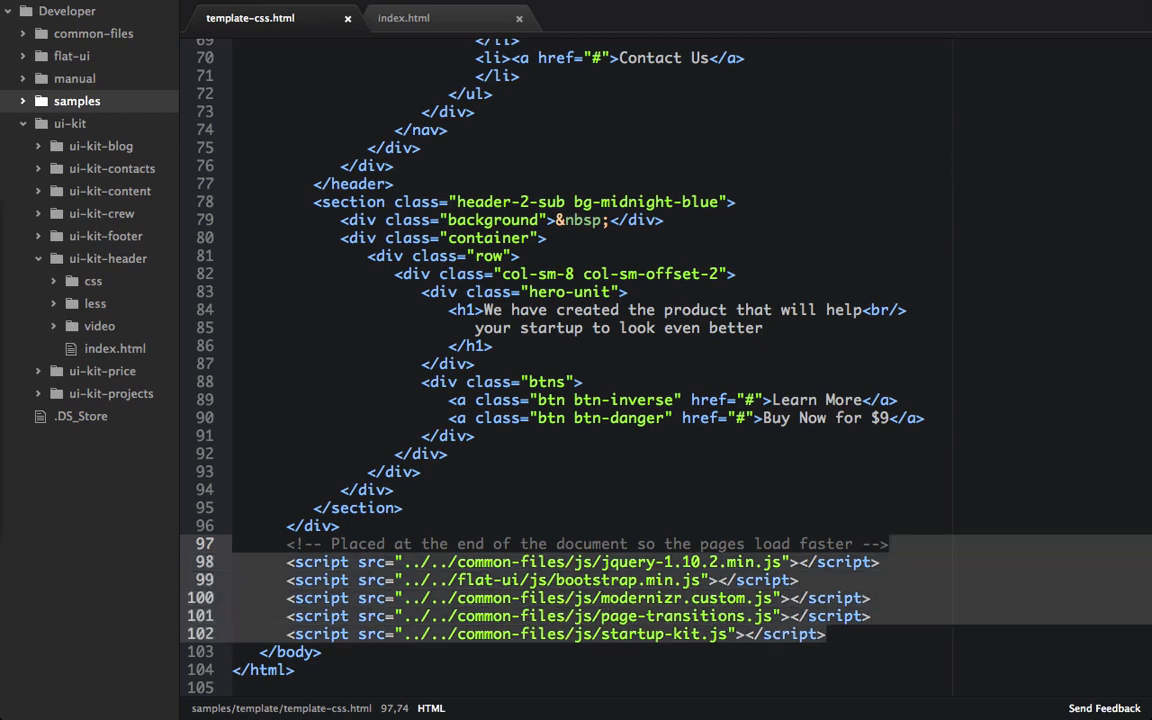
scroll(up, 3)
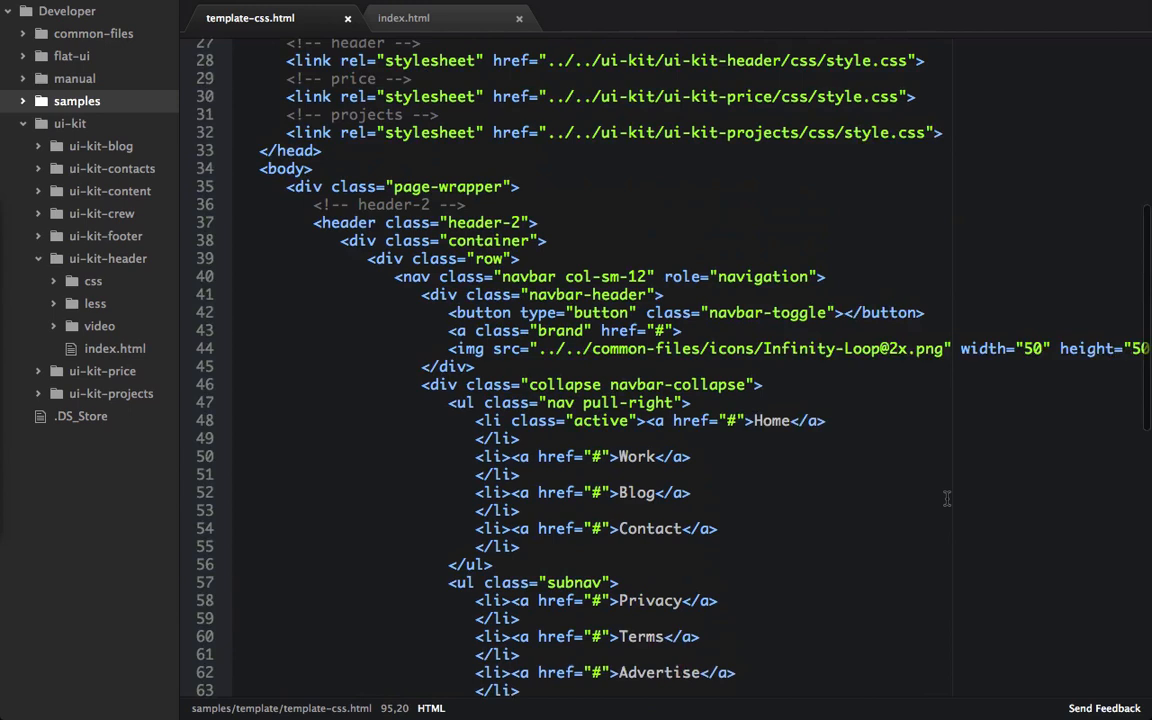
scroll(down, 3)
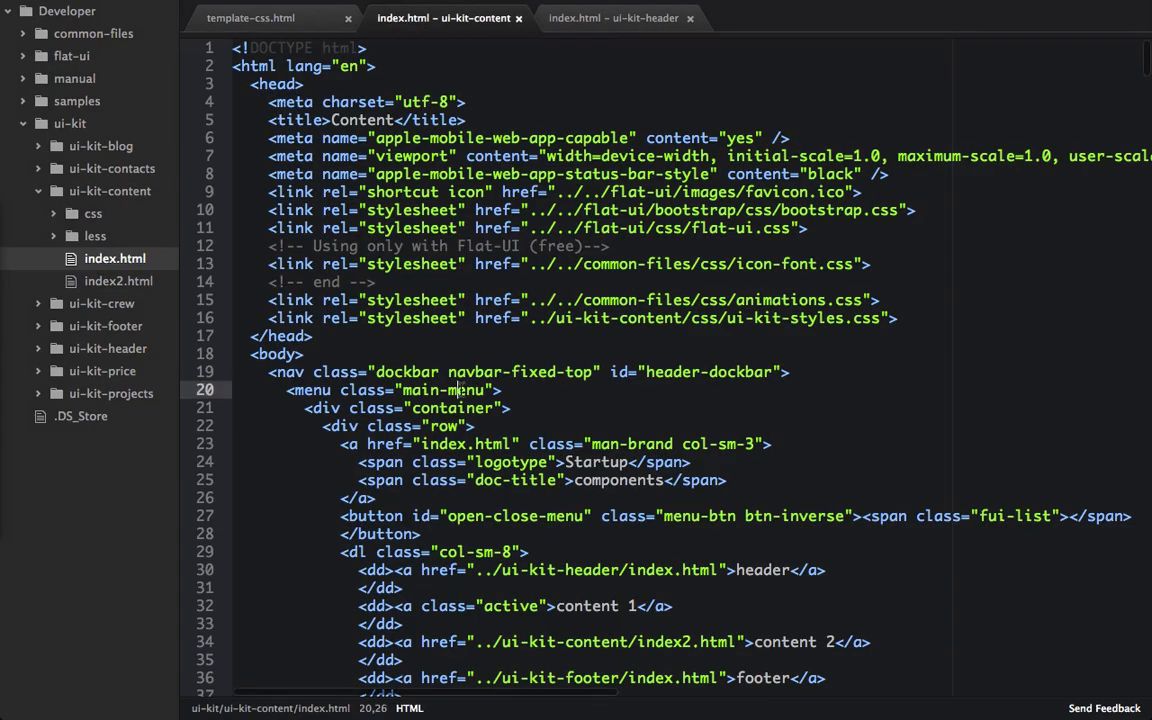
Paste the content-23 Made in New York block after content-3 in template-css.html
scroll(down, 3)
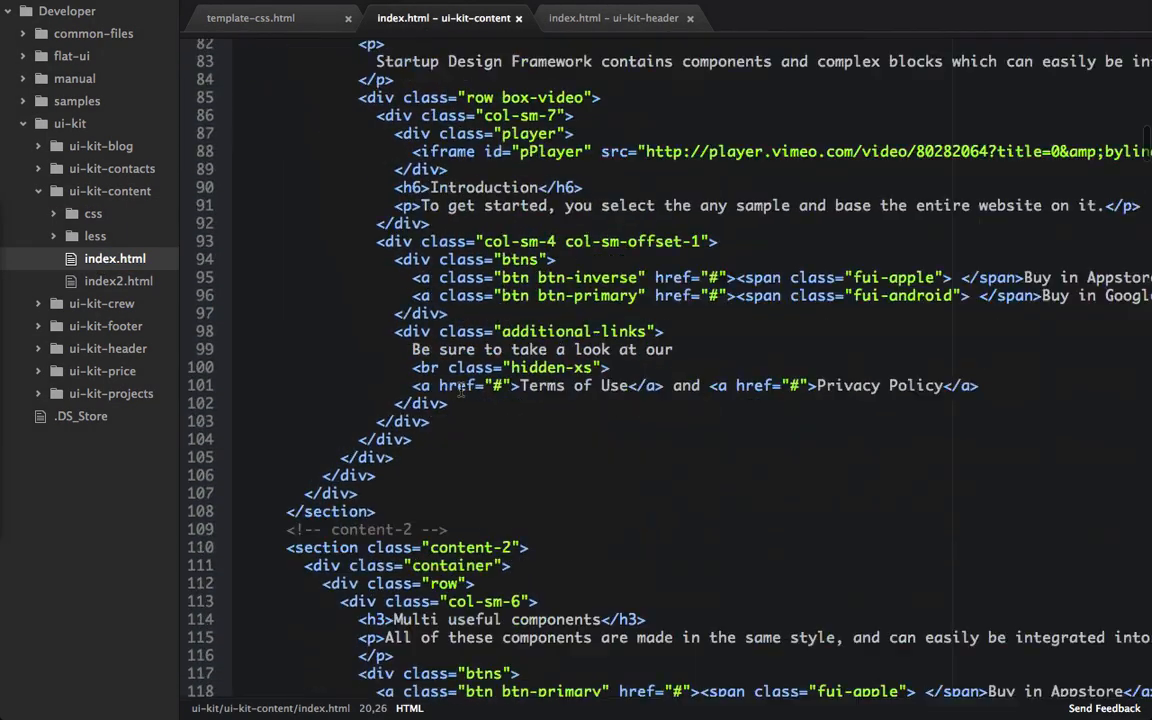
scroll(down, 3)
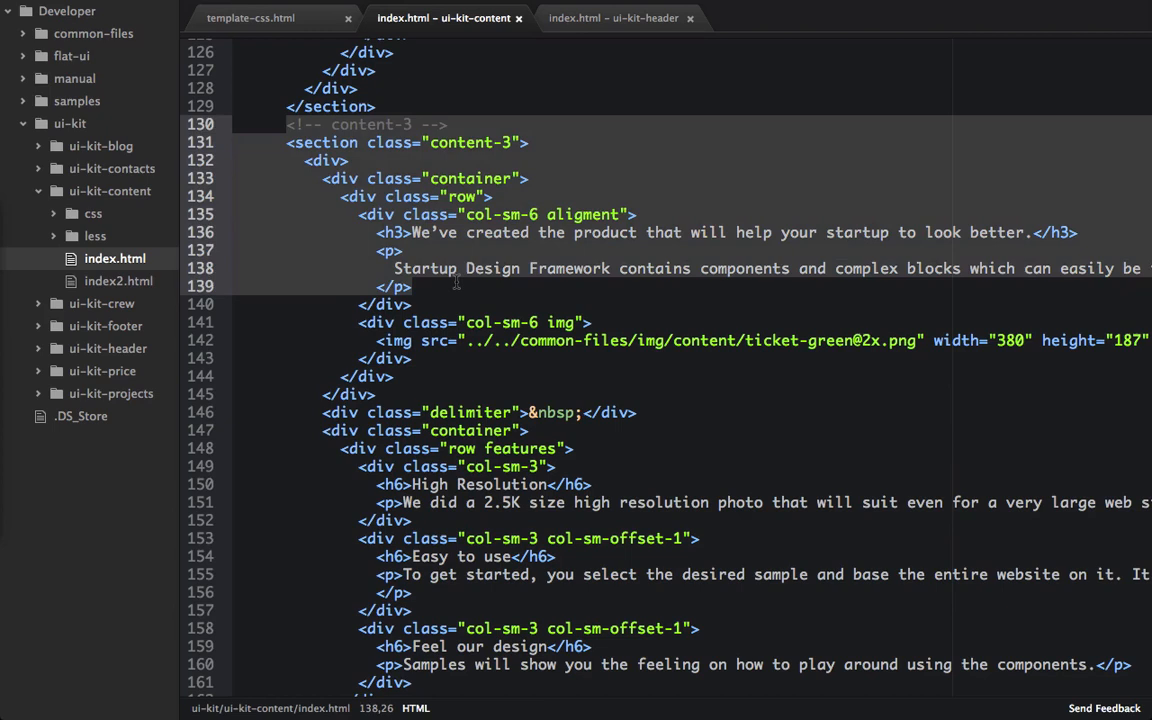
scroll(down, 3)
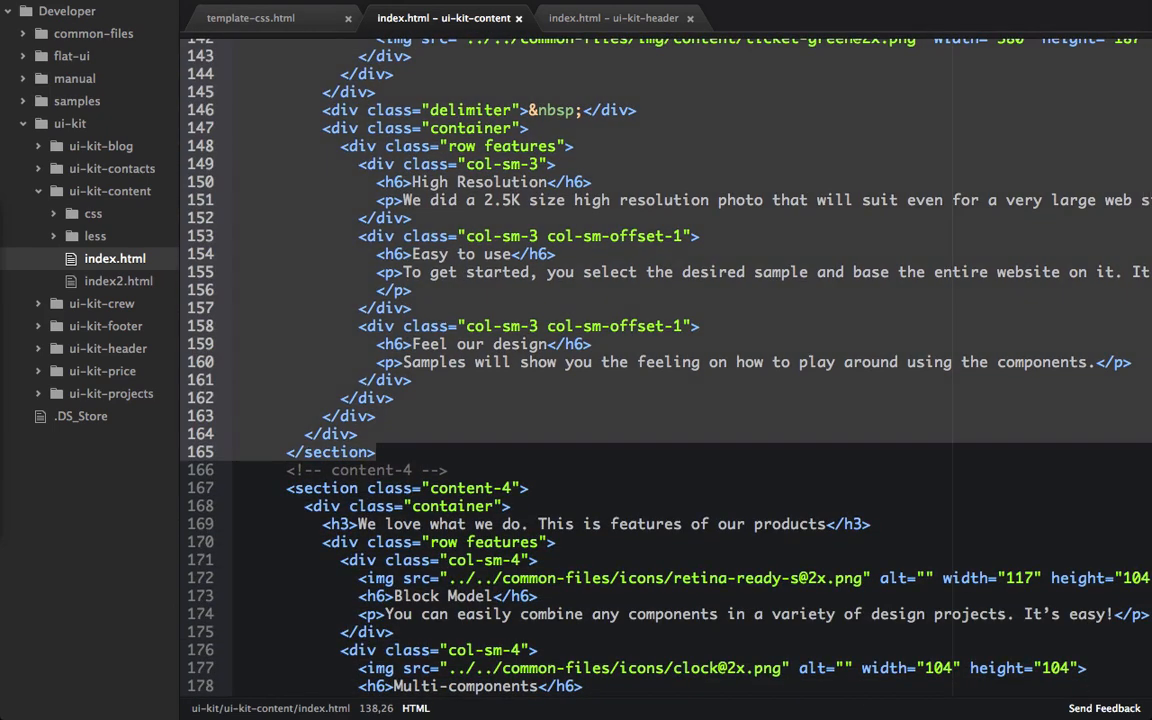
click(250, 17)
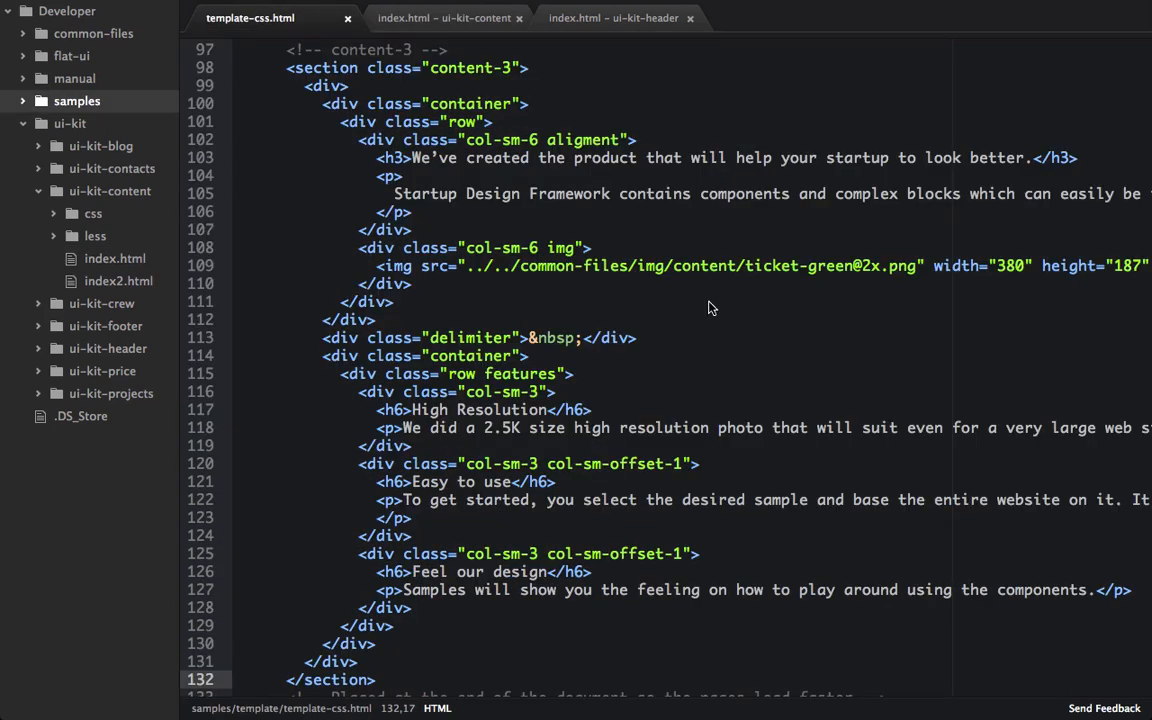
mouse_move(585, 308)
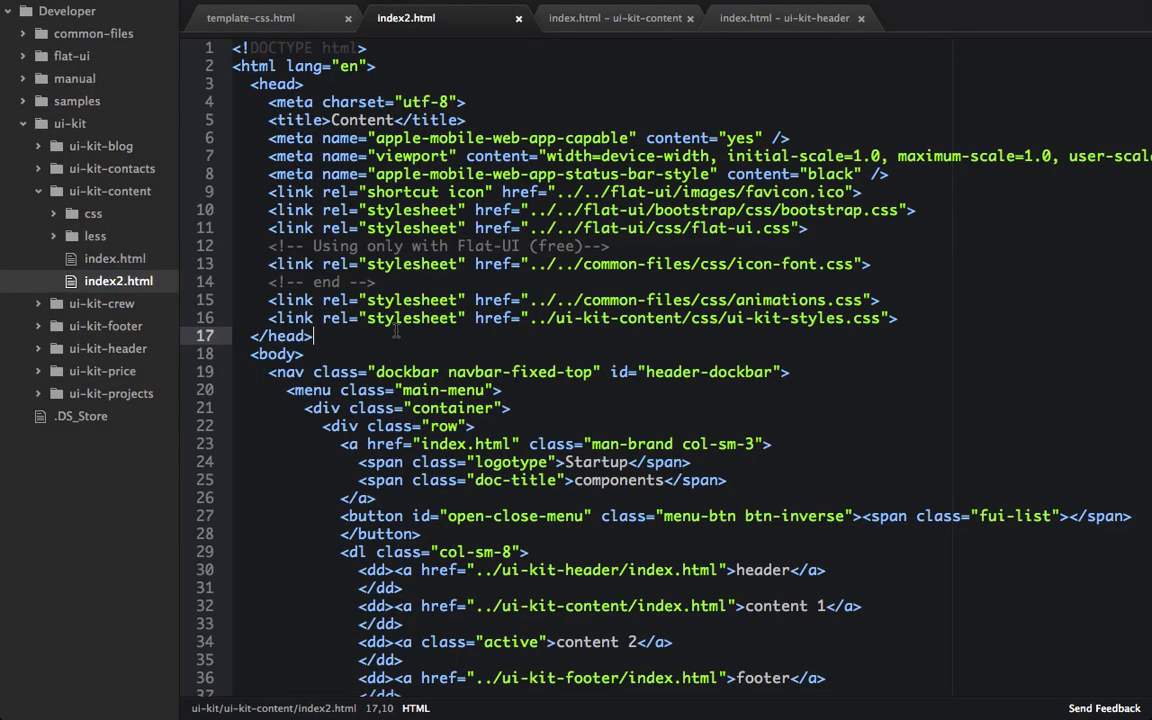
scroll(down, 3)
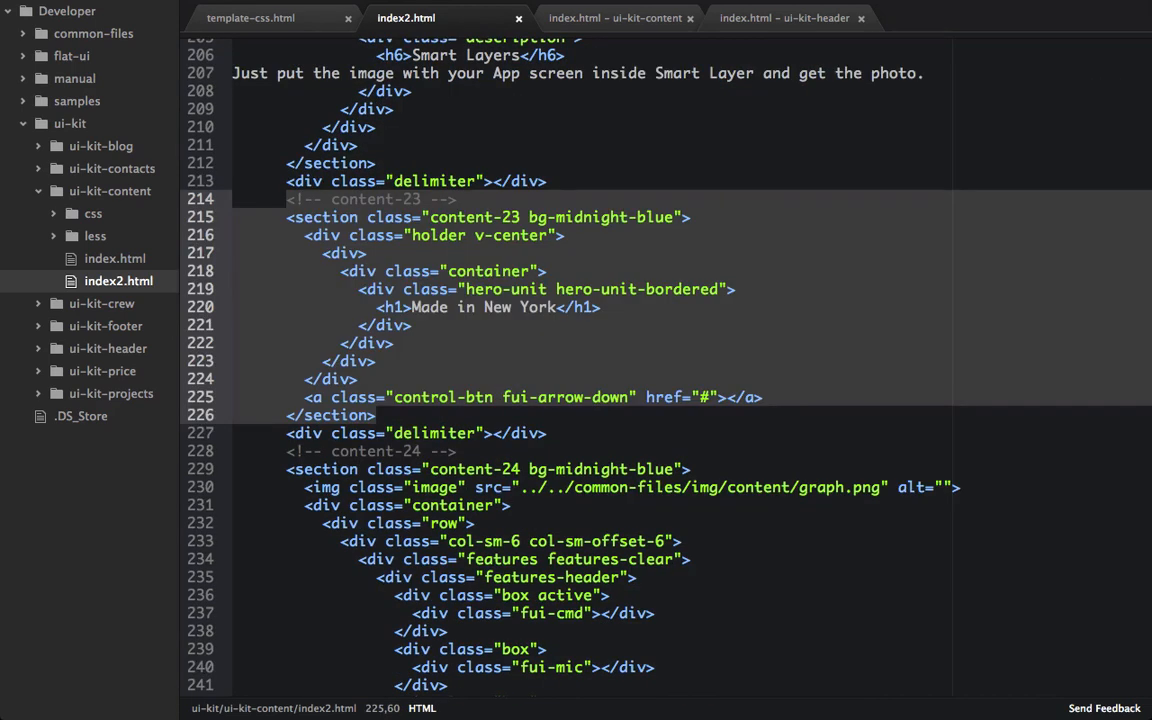
click(250, 17)
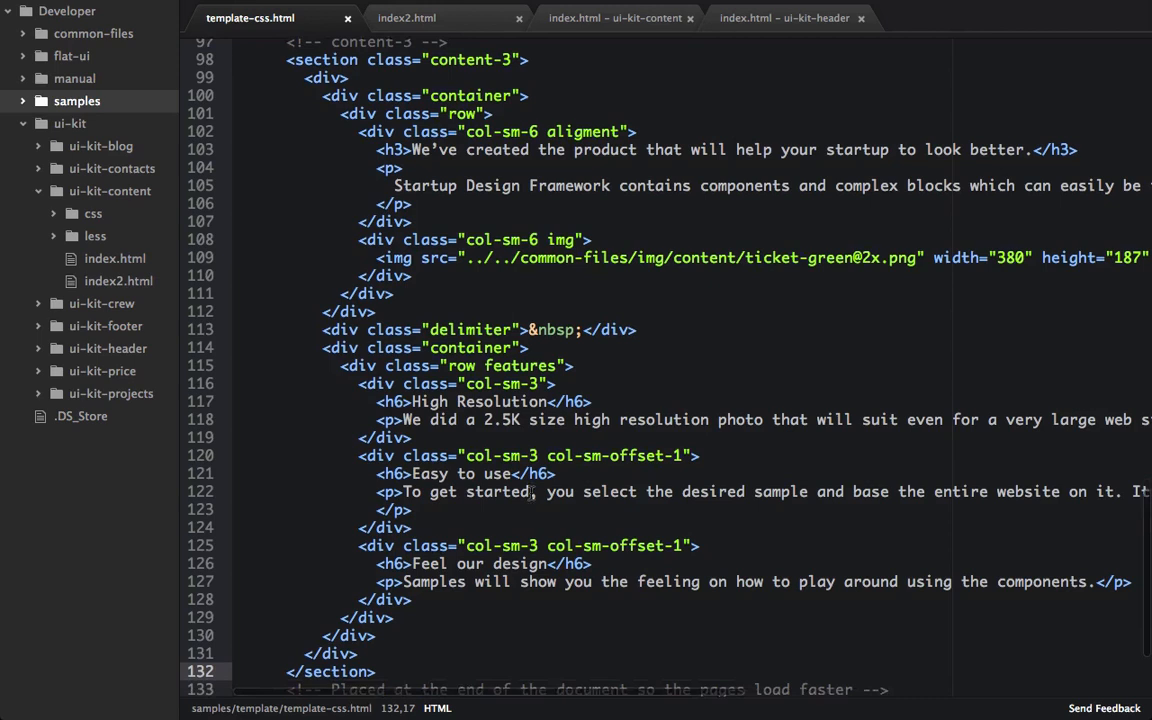
Take content-12 from the content UI kit index.html and add a '<!-- content-12 -->' comment
scroll(down, 3)
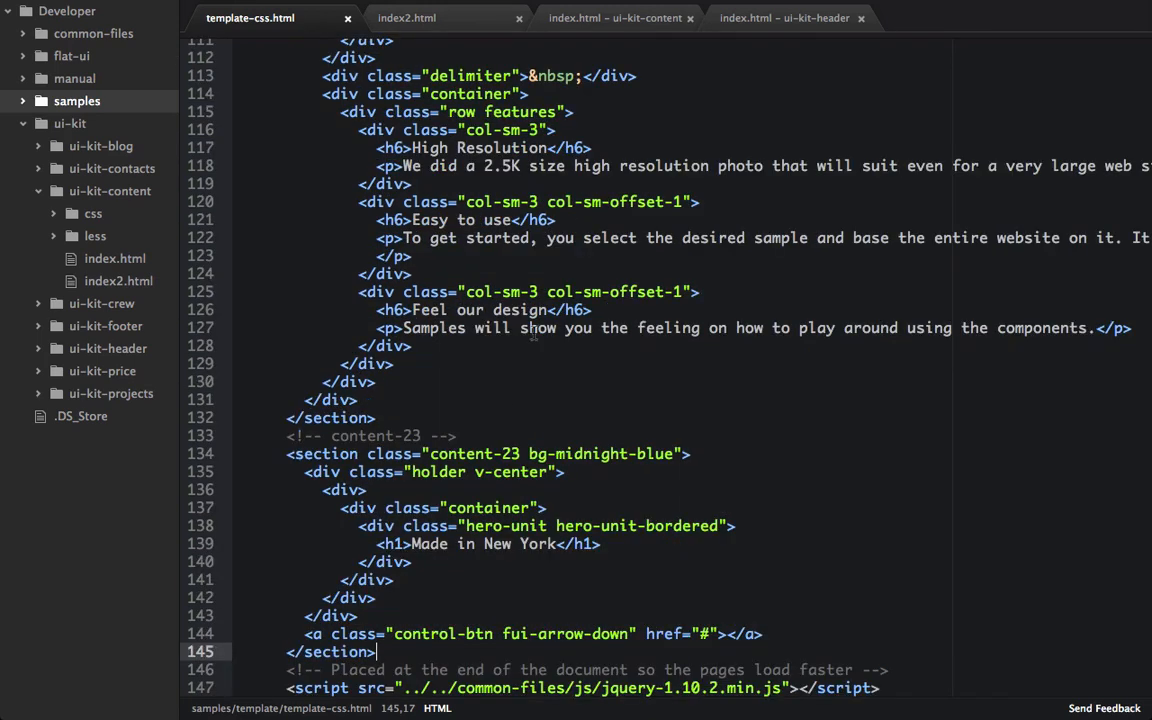
click(615, 18)
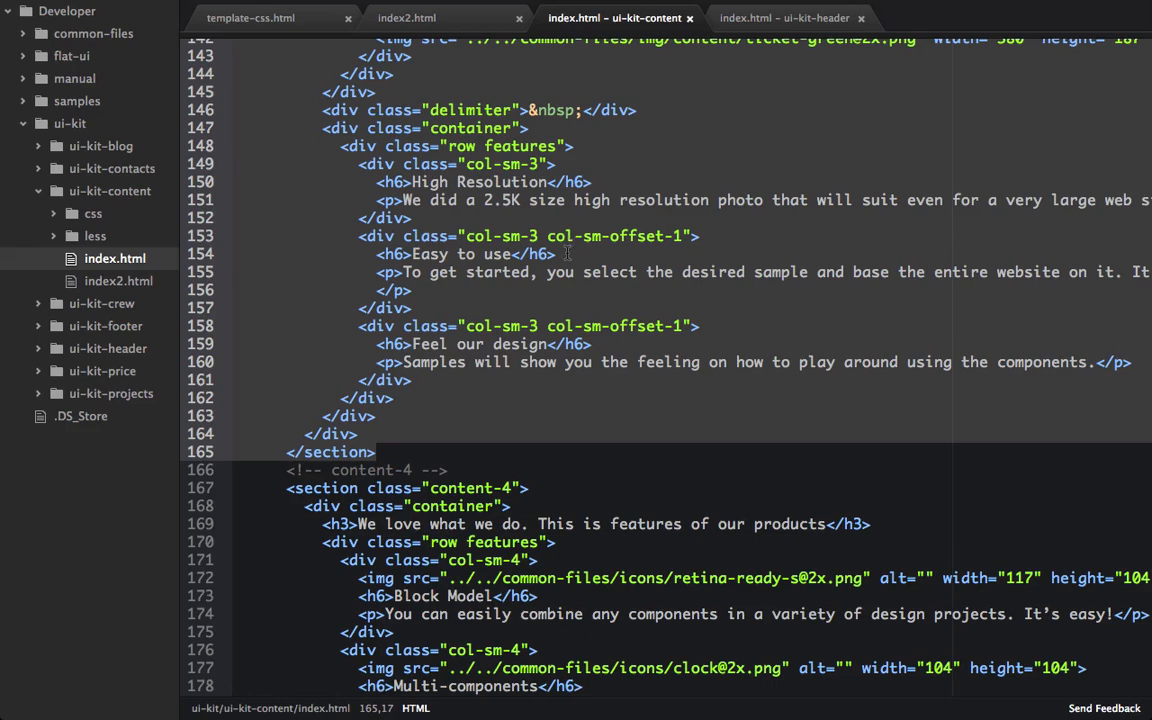
scroll(down, 3)
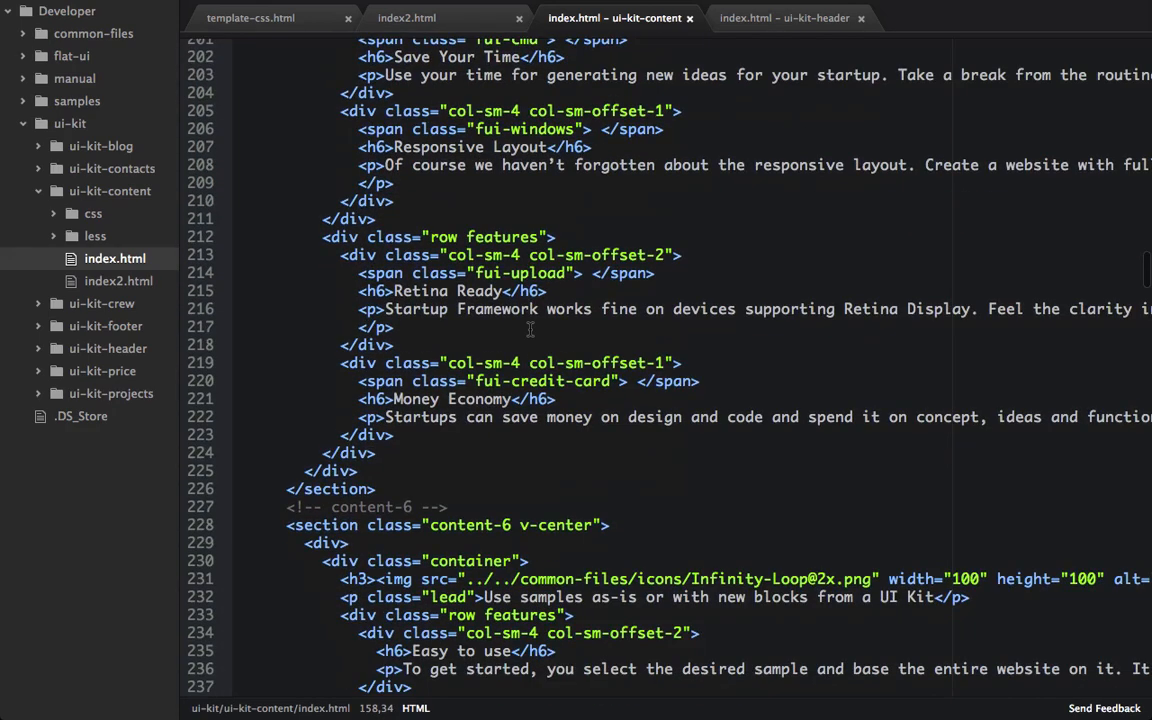
scroll(down, 3)
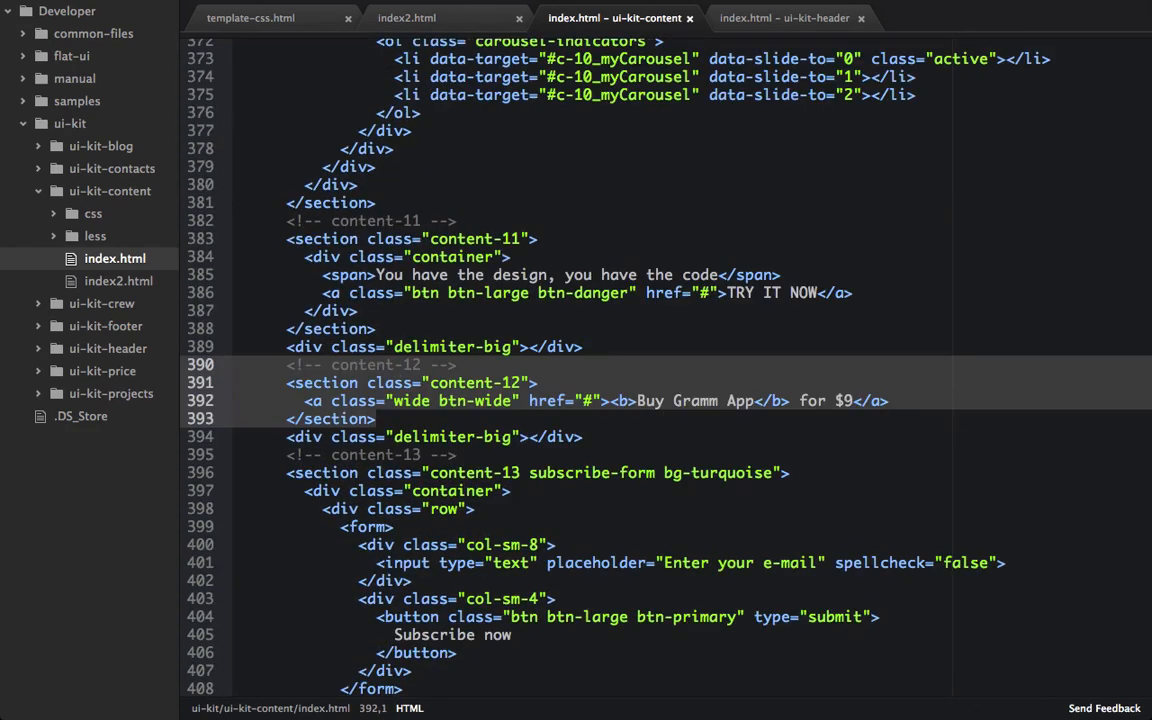
click(250, 17)
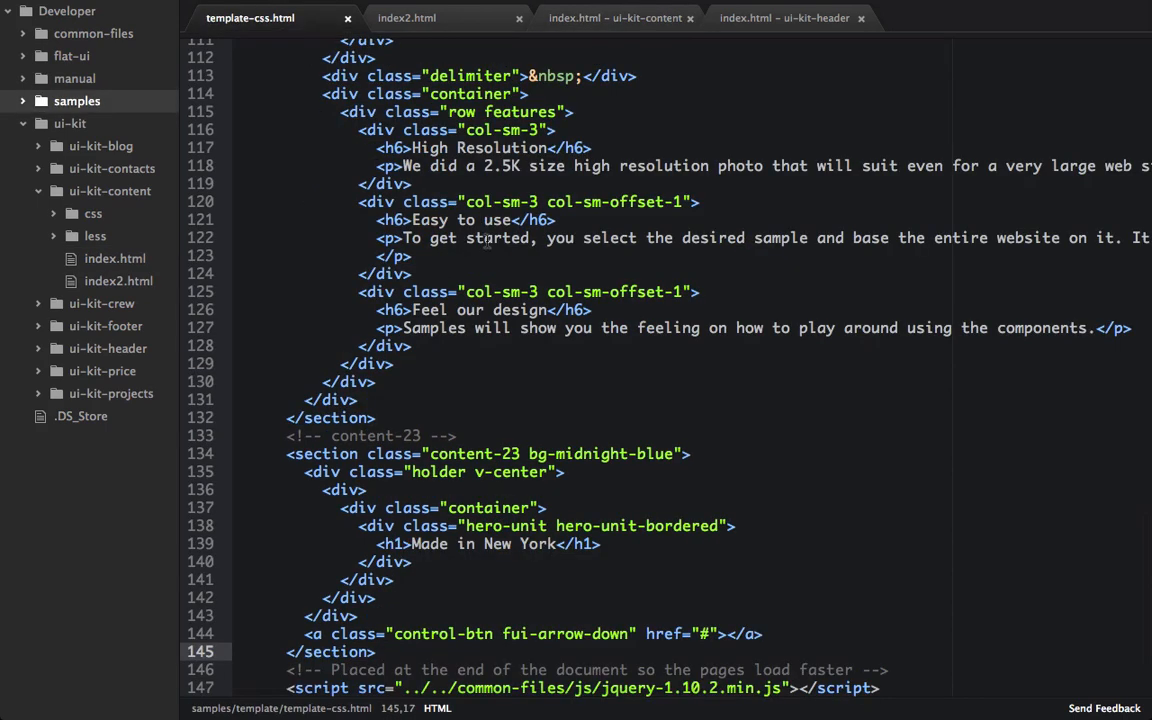
scroll(down, 3)
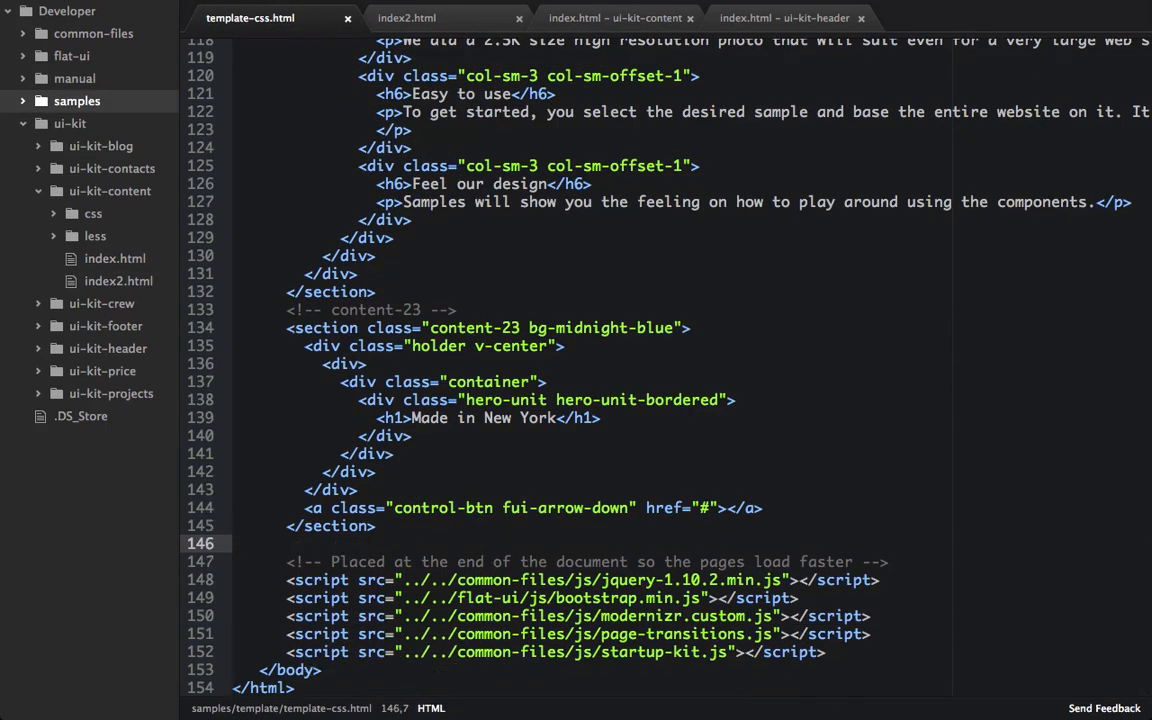
text(<!-- content-12 -->)
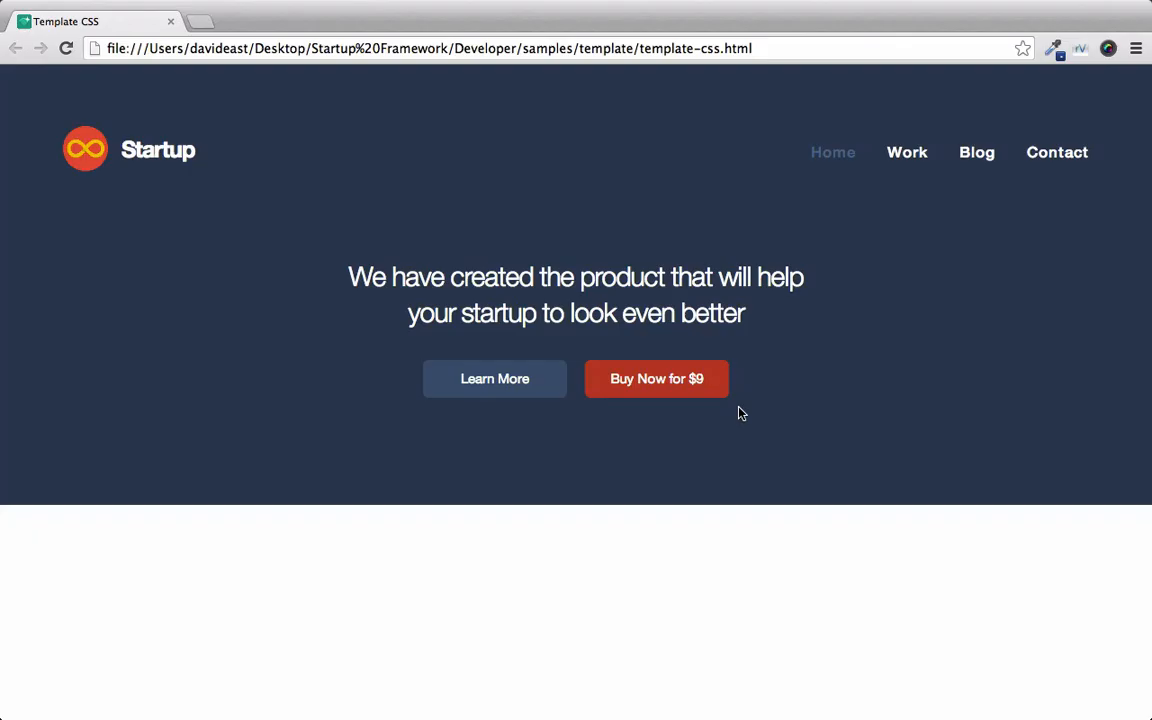
Scroll the reloaded Chrome page past the hero to the content-3 ticket section
scroll(down, 3)
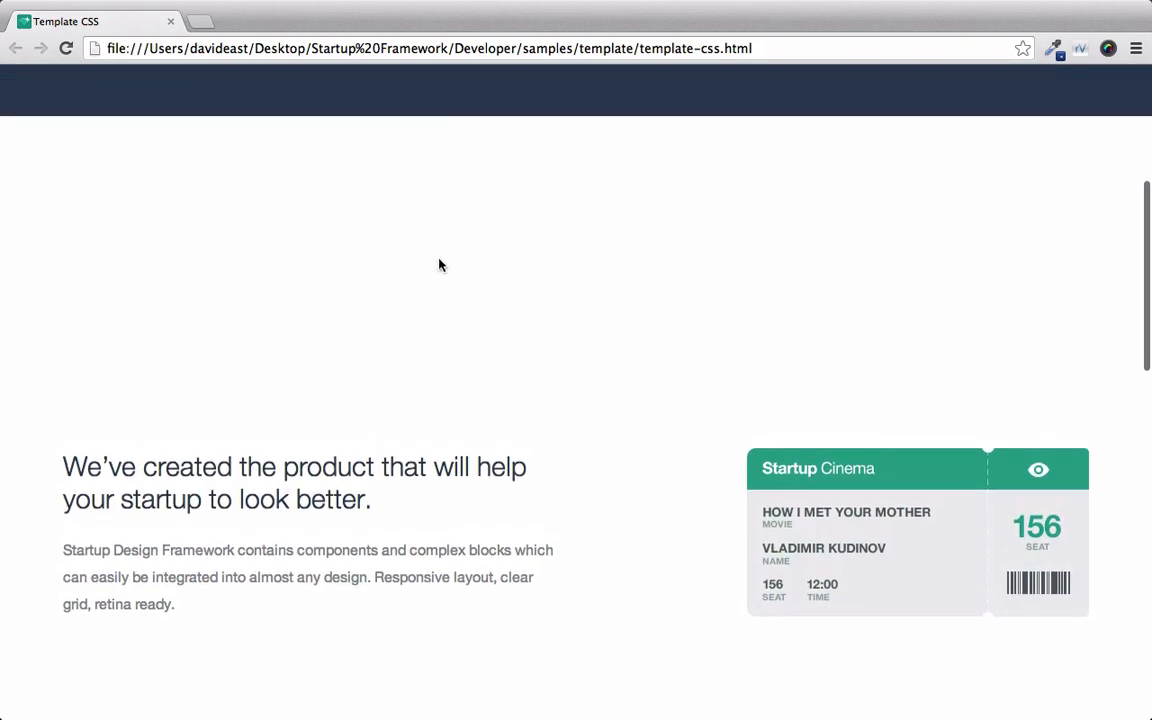
mouse_move(363, 246)
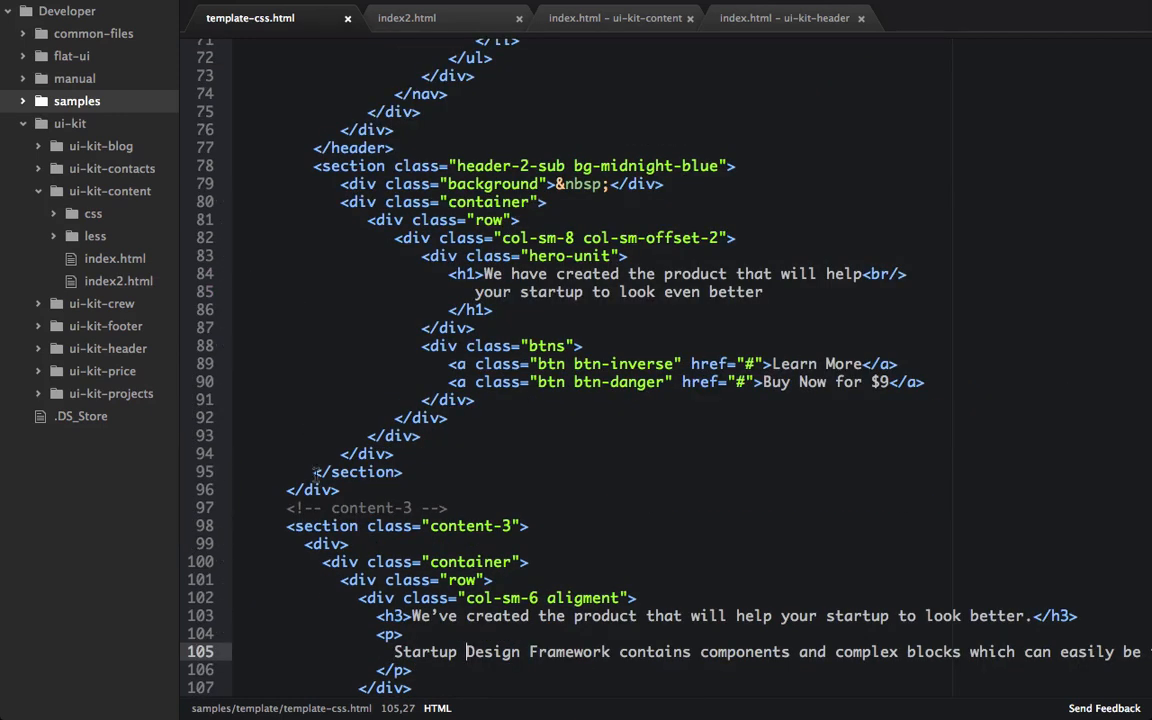
click(305, 507)
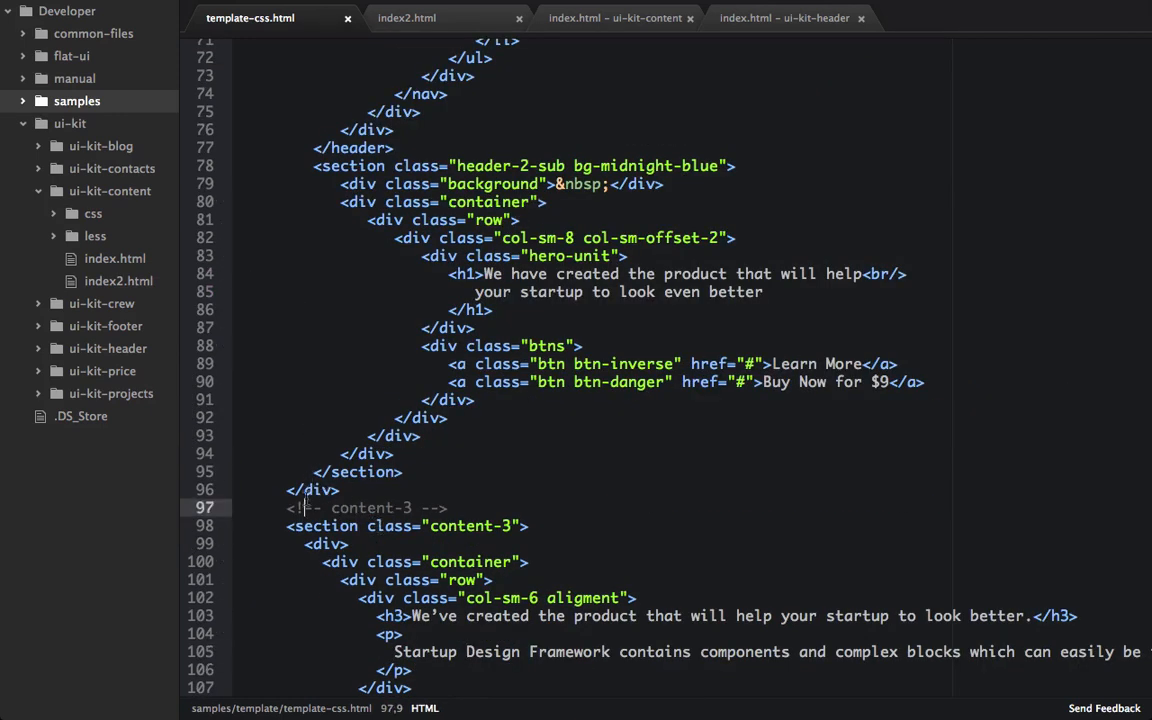
click(330, 489)
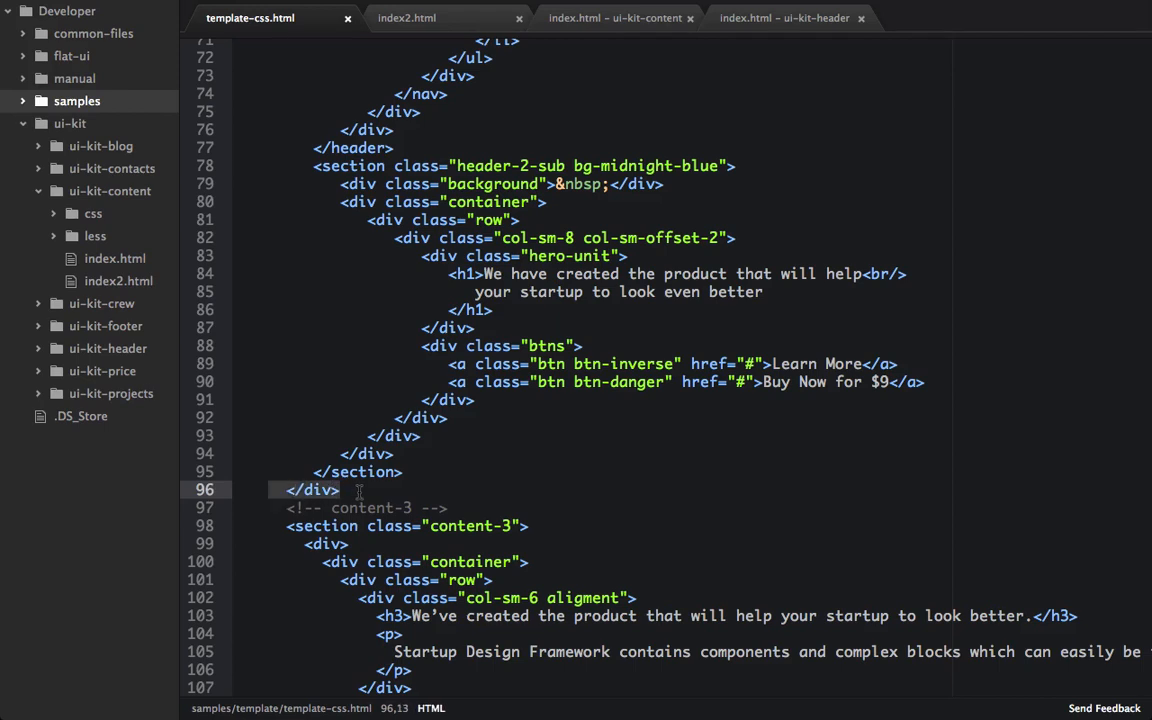
scroll(down, 3)
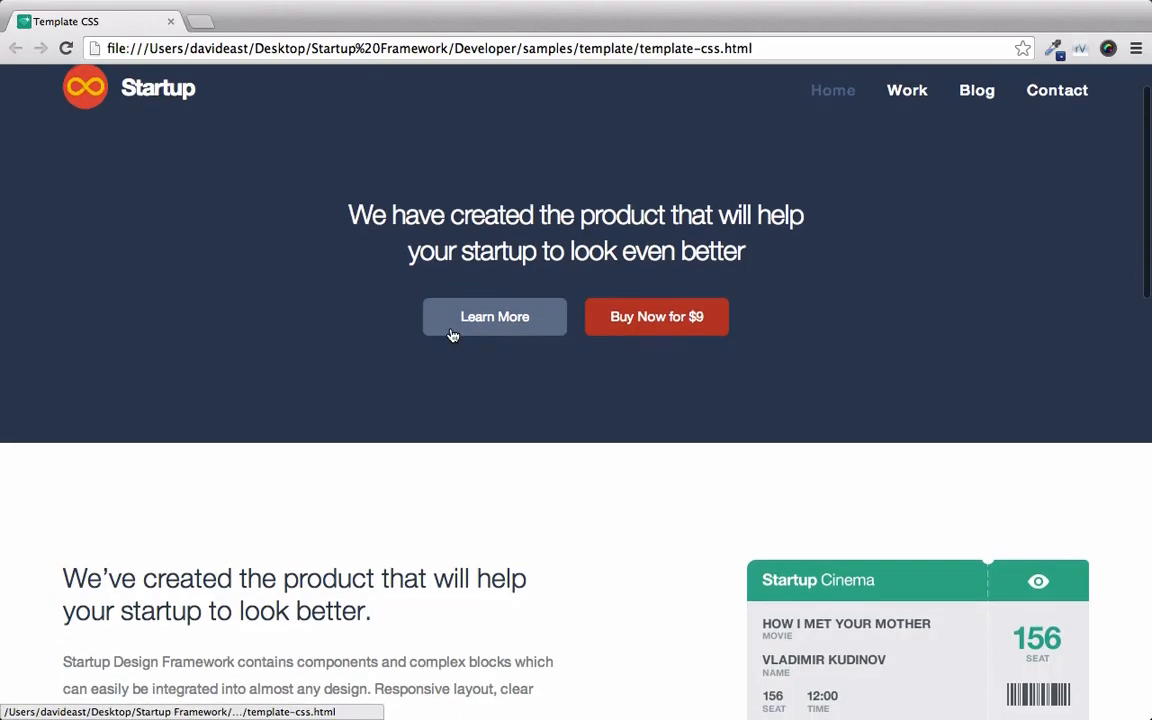
Scroll the Chrome page past the header and content-3 to the three-column features row
scroll(down, 3)
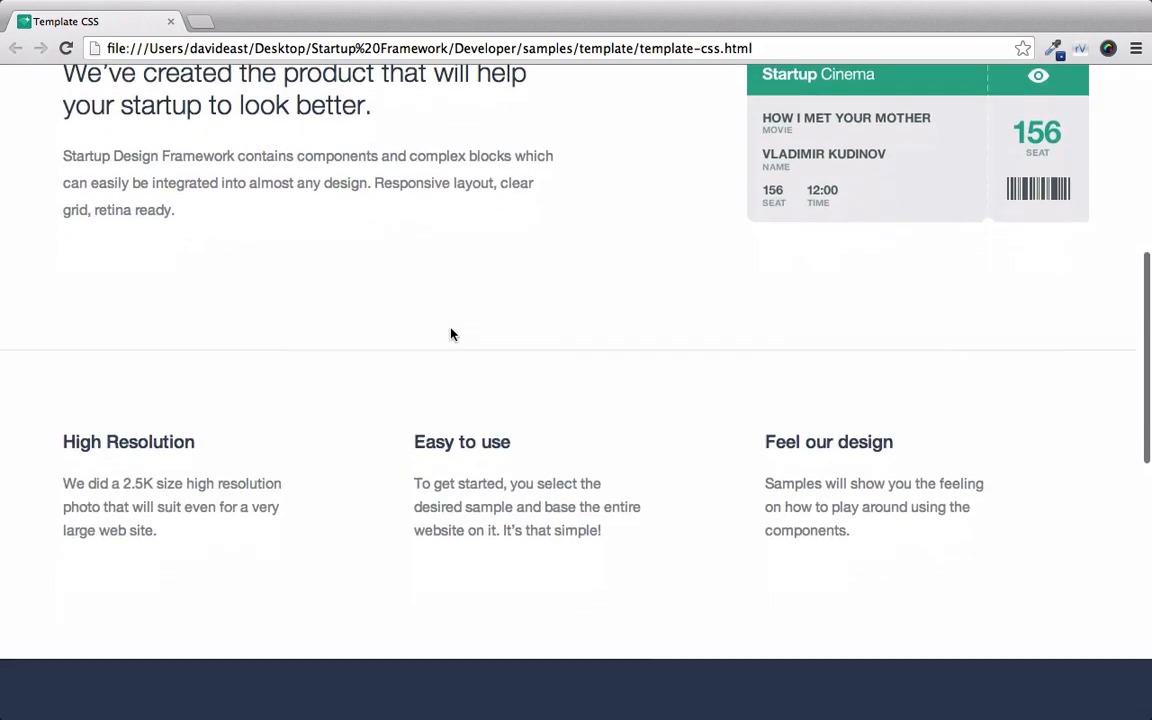
scroll(down, 3)
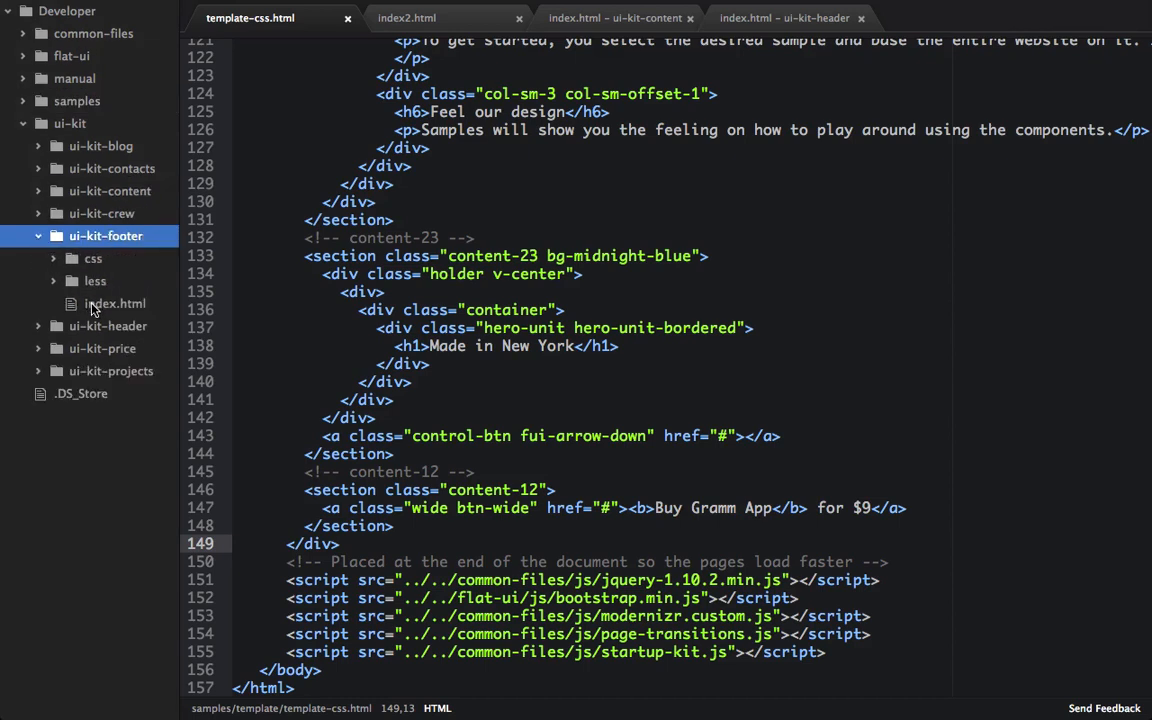
Open ui-kit-footer/index.html, then return to template-css.html near the closing </div>
click(115, 303)
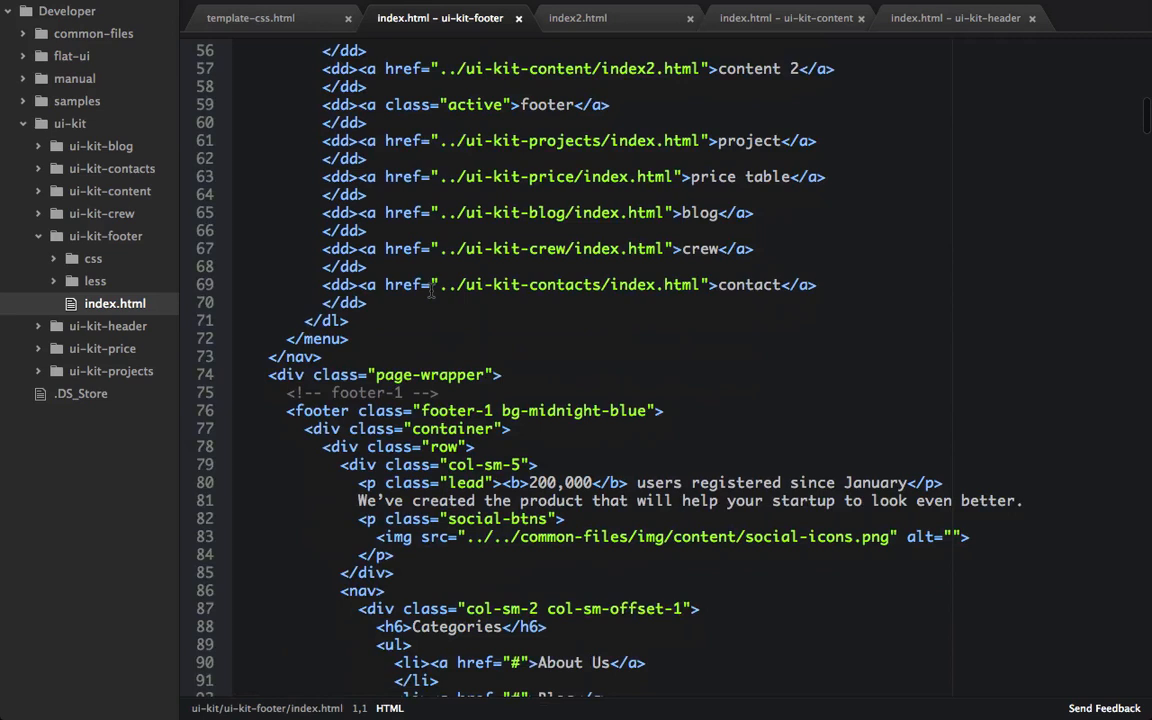
click(250, 17)
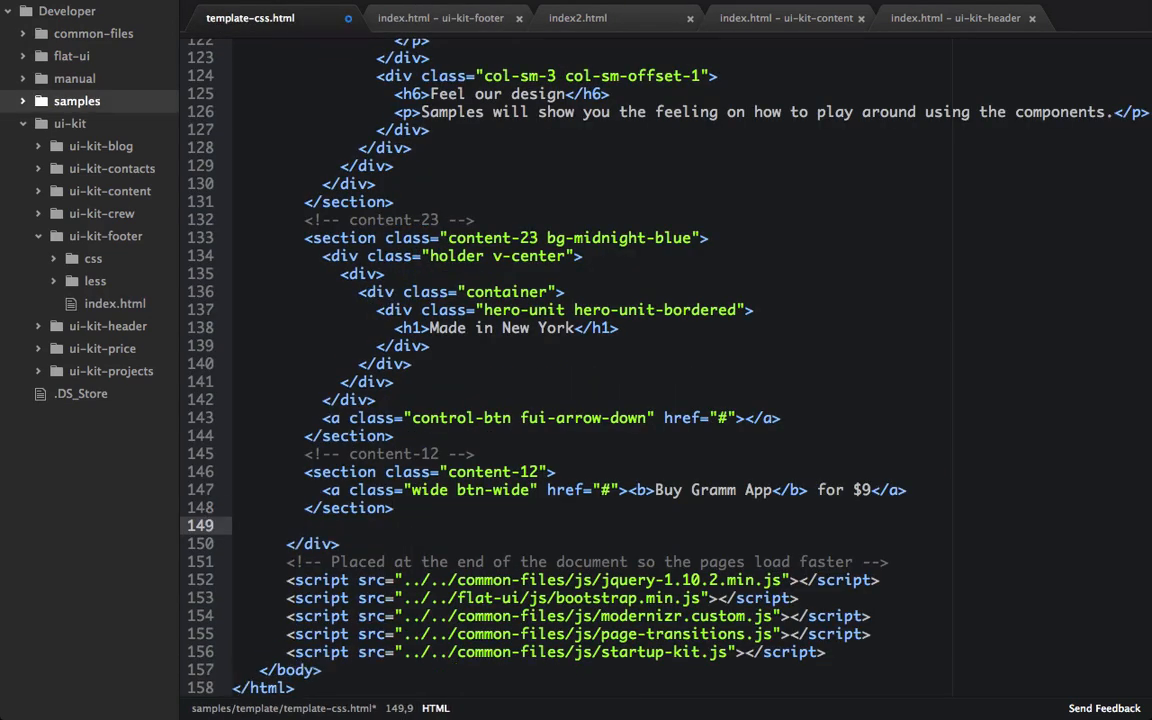
scroll(down, 3)
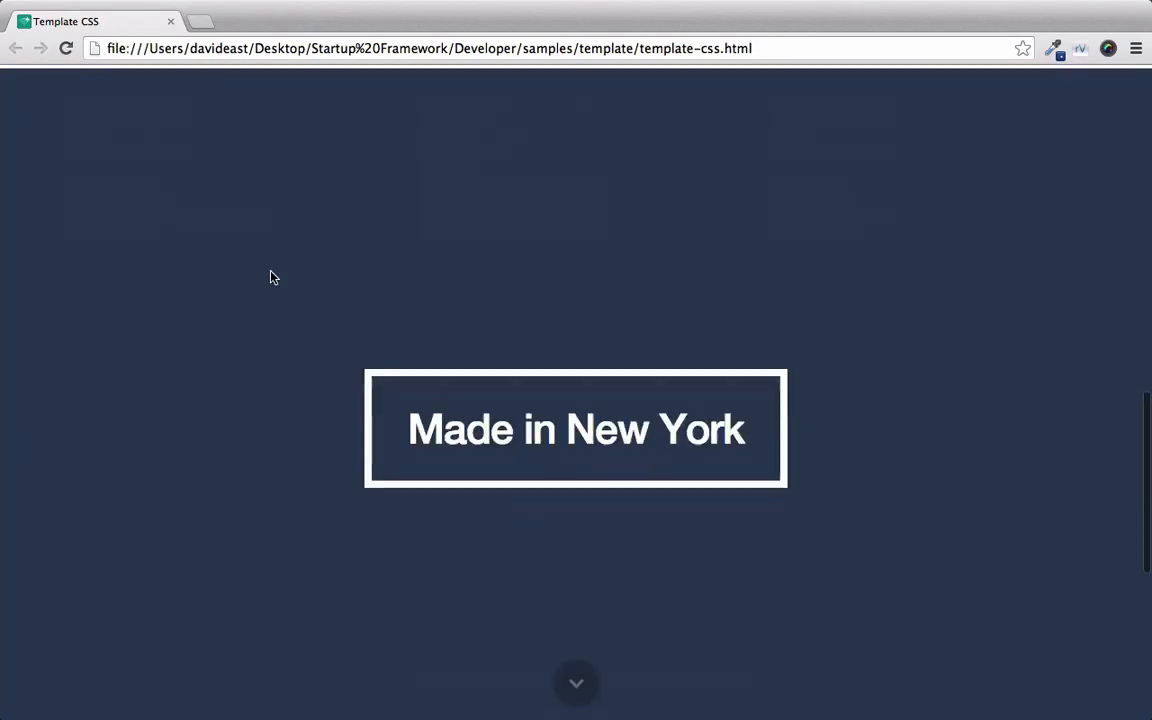
Scroll down to the content-23, content-12 and footer sections in Chrome, then back up
scroll(down, 3)
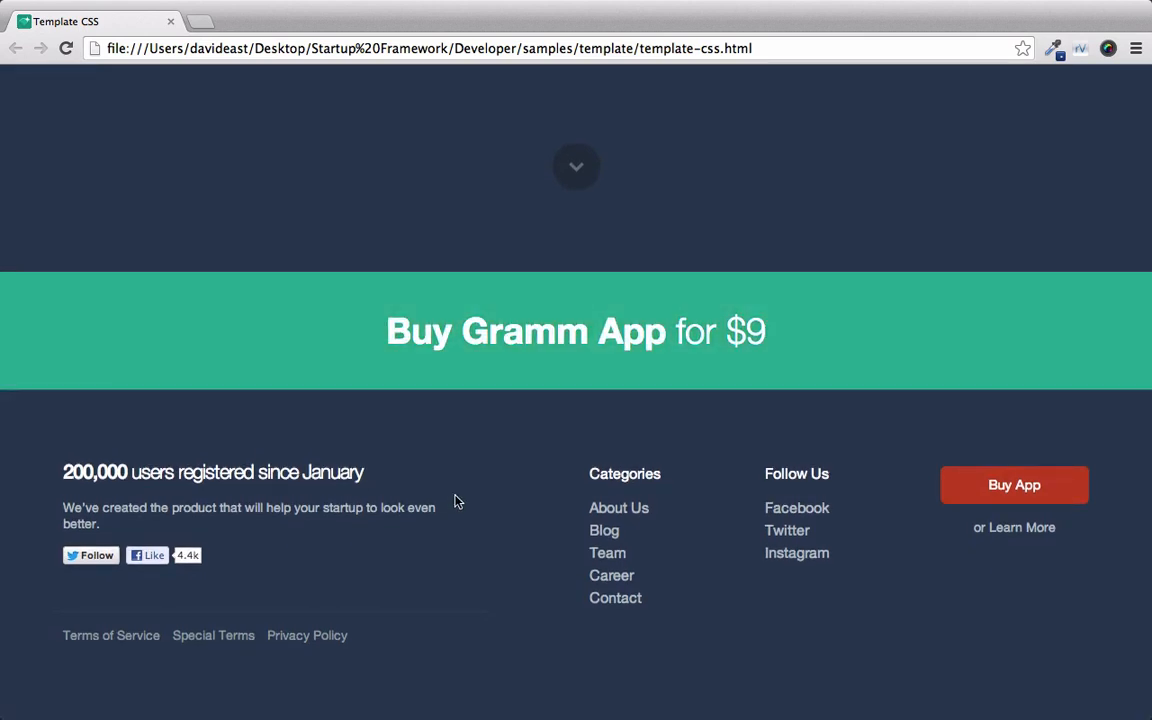
scroll(up, 3)
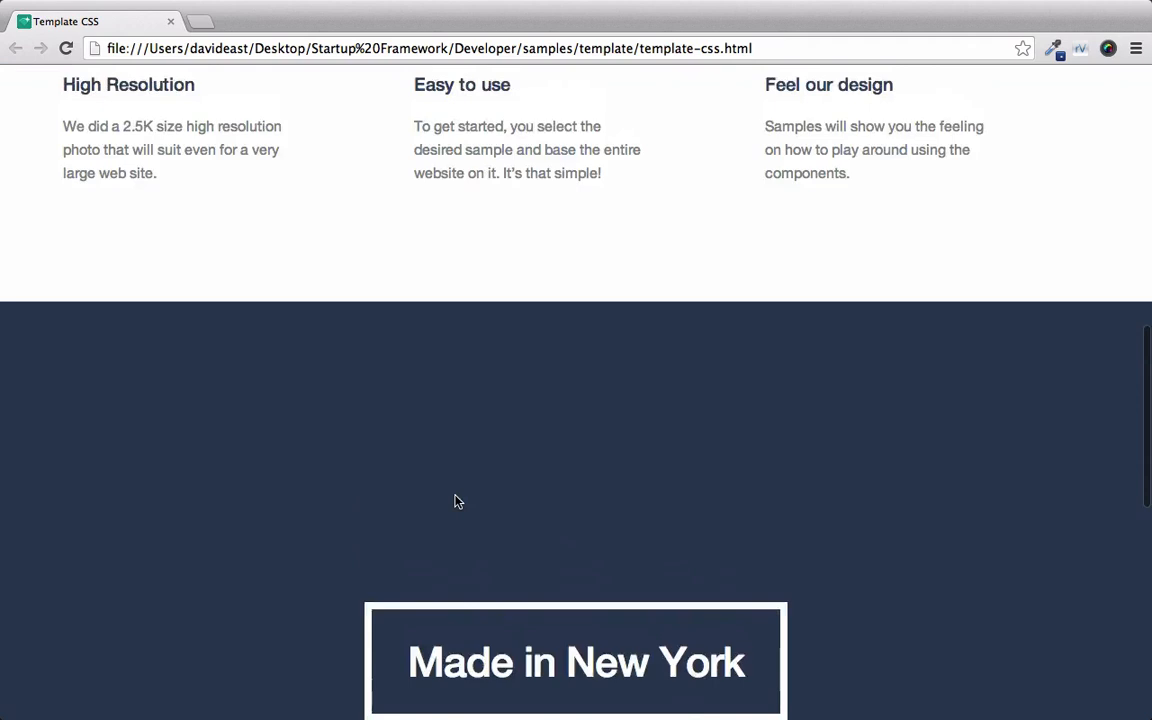
scroll(up, 3)
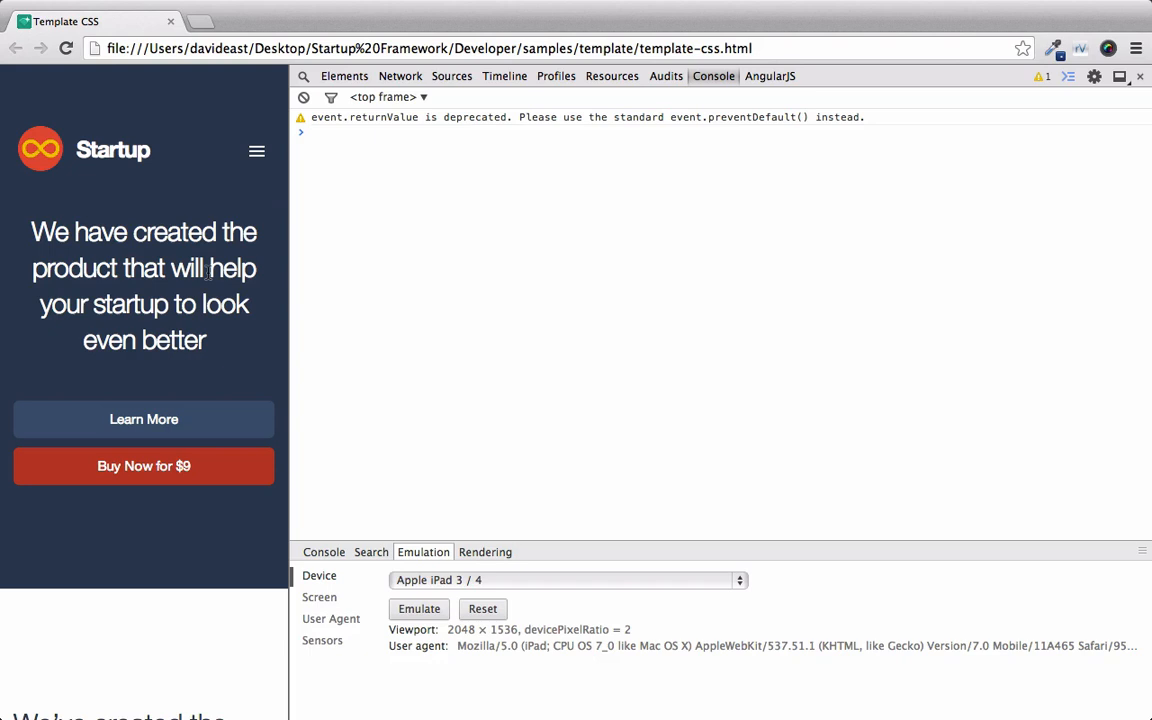
Scroll the iPad 3/4-width page and open its hamburger menu showing Home, Work, Blog, Contact
scroll(down, 3)
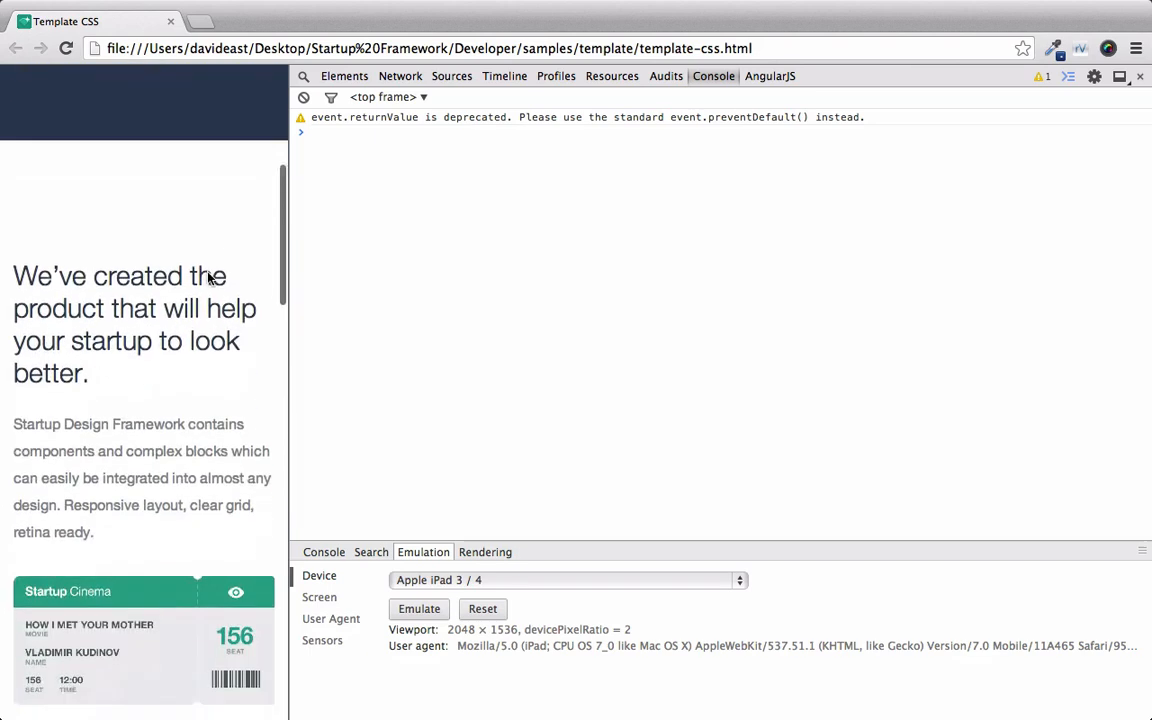
scroll(down, 3)
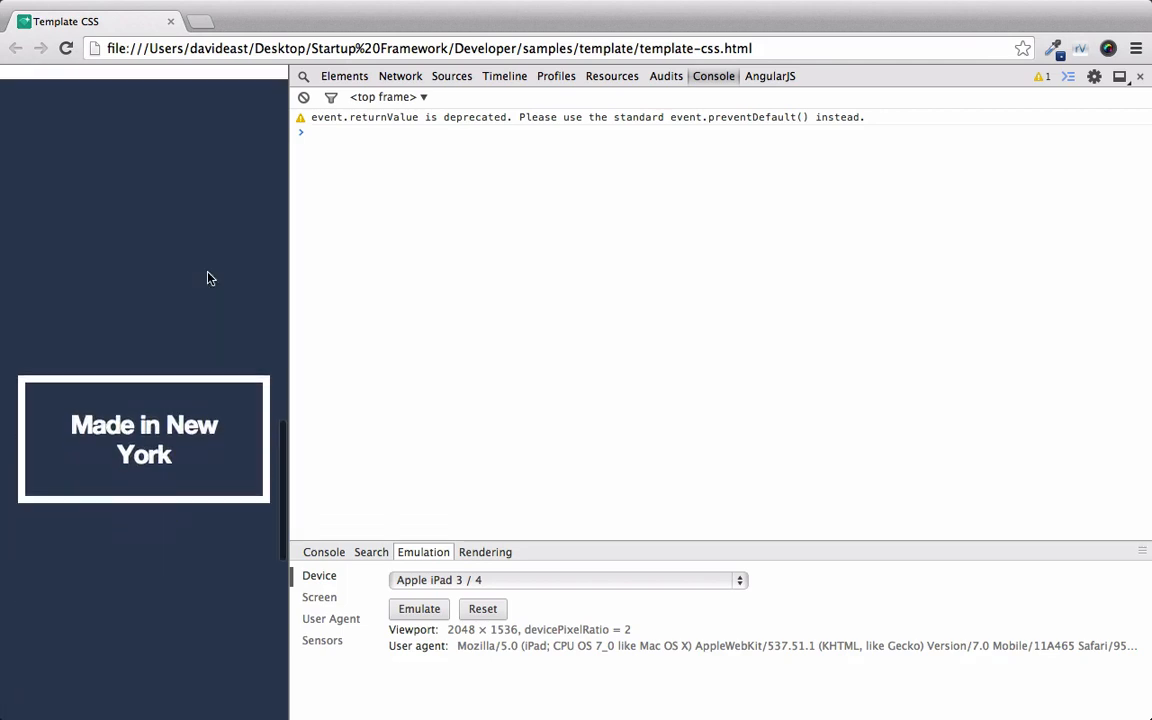
scroll(down, 3)
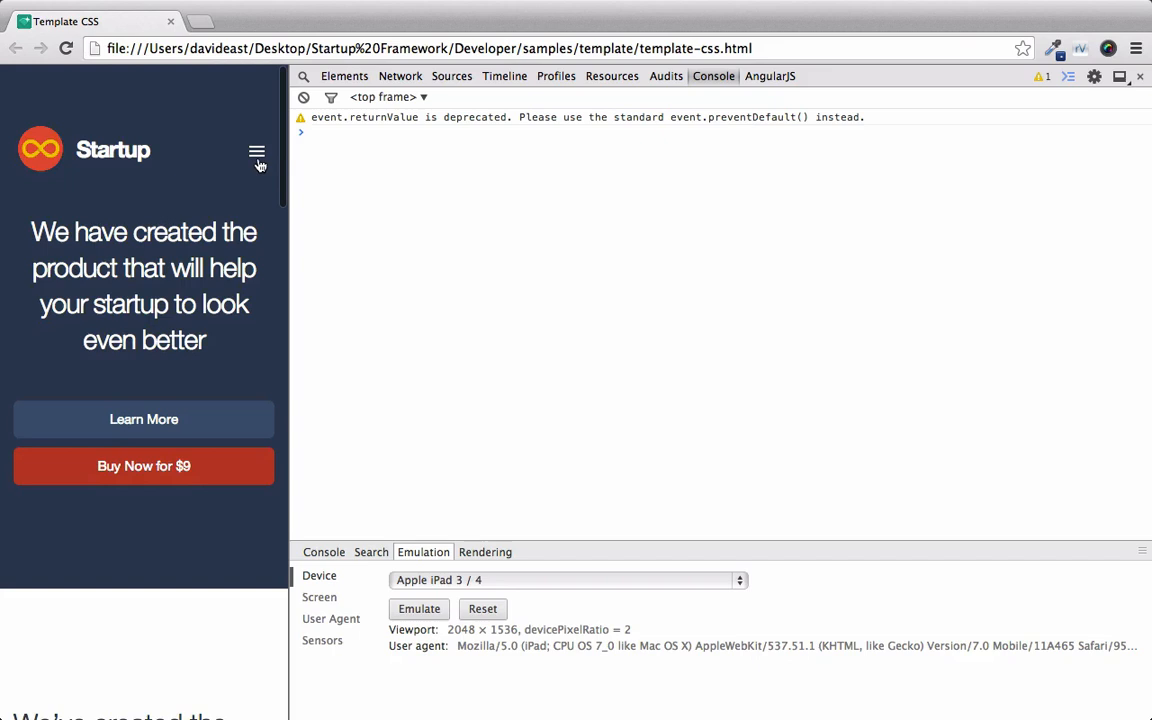
click(257, 151)
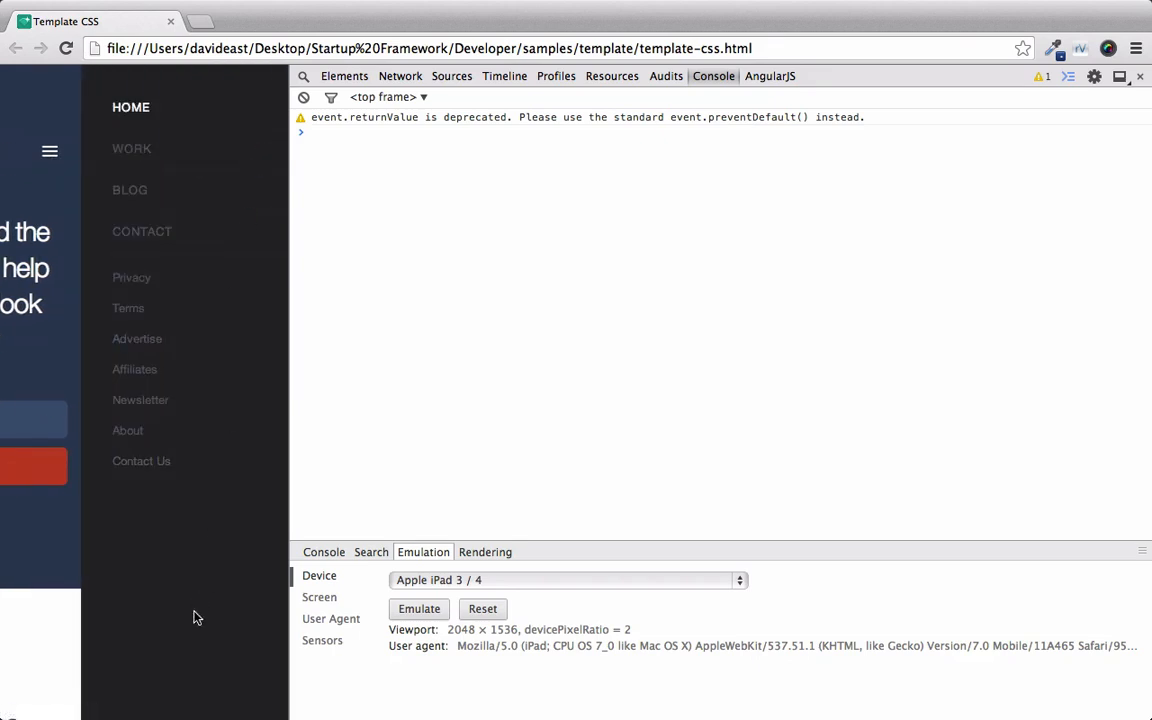